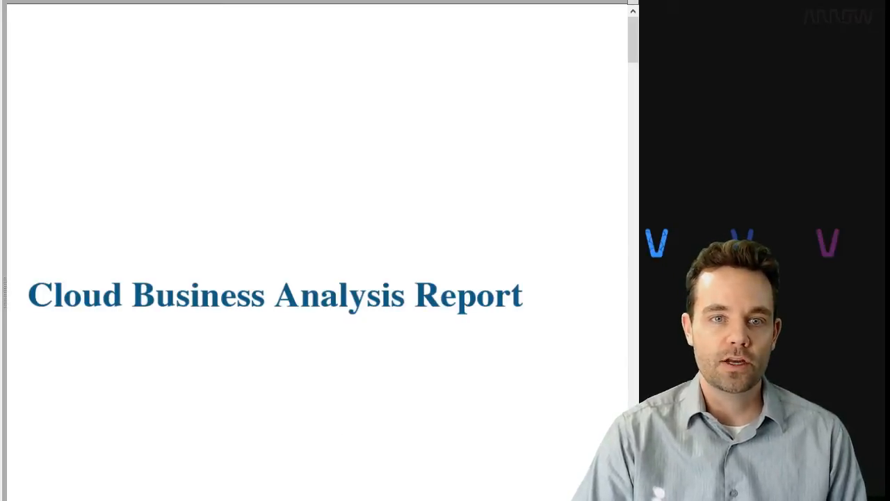
Scroll past the title page to the Top Datacenters expense chart on the Private Cloud Expenses page
{"action": "scroll", "scroll_direction": "down", "scroll_amount": 3}
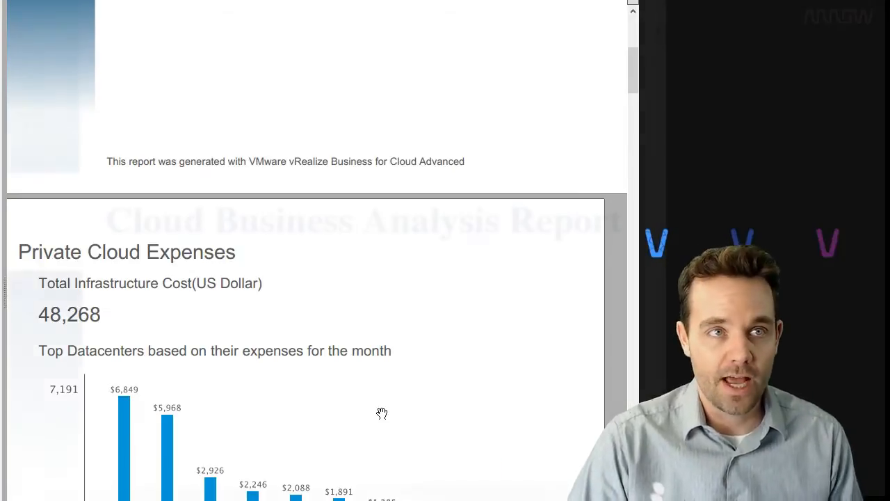
{"action": "scroll", "scroll_direction": "up", "scroll_amount": 3}
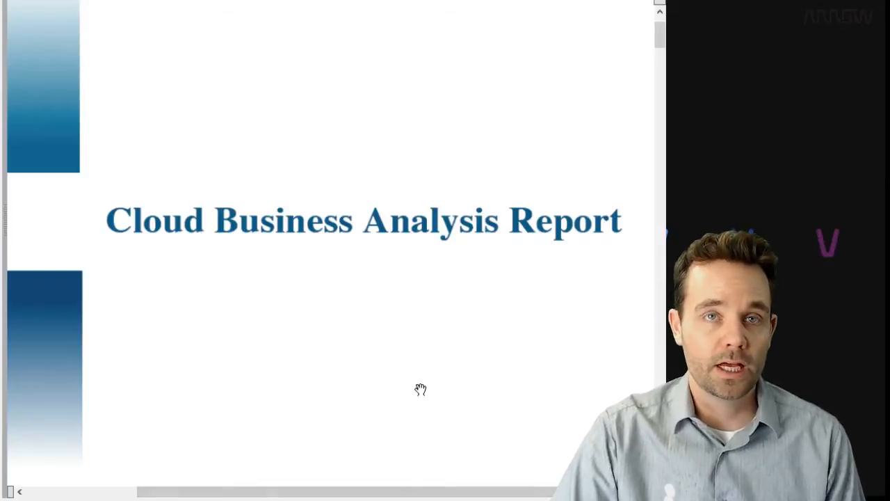
{"action": "mouse_move", "coordinate": [414, 389]}
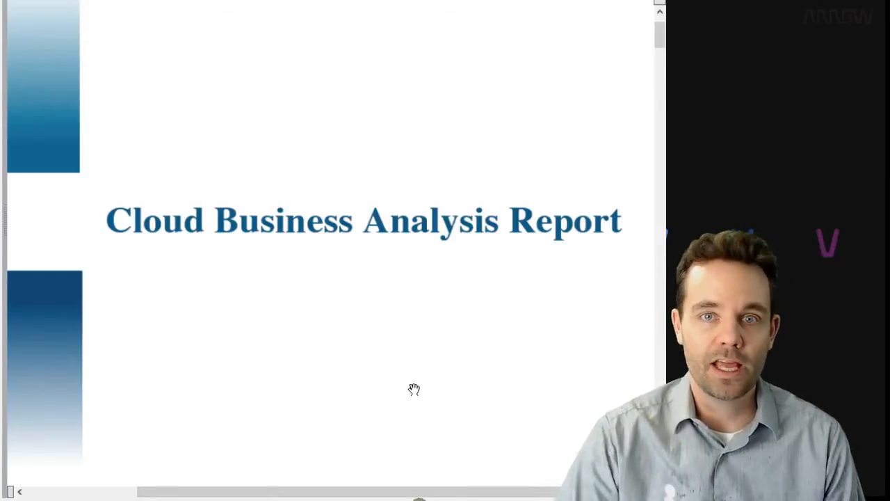
{"action": "scroll", "scroll_direction": "down", "scroll_amount": 3}
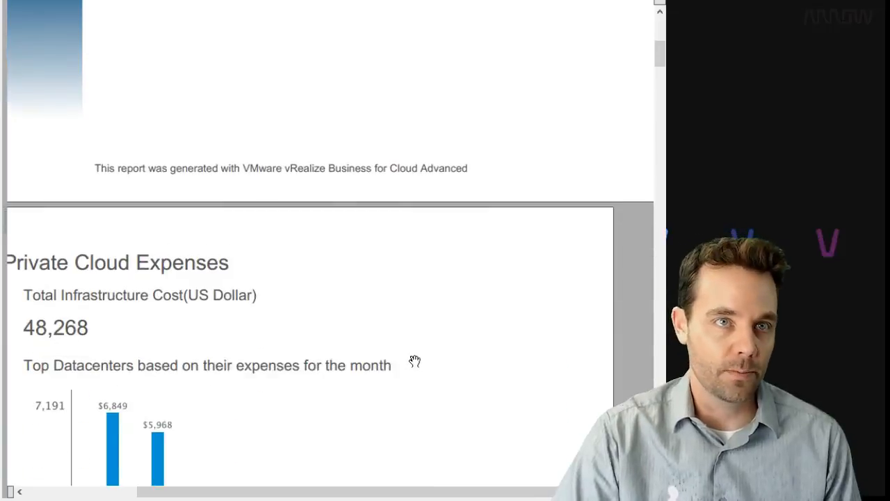
{"action": "scroll", "scroll_direction": "down", "scroll_amount": 3}
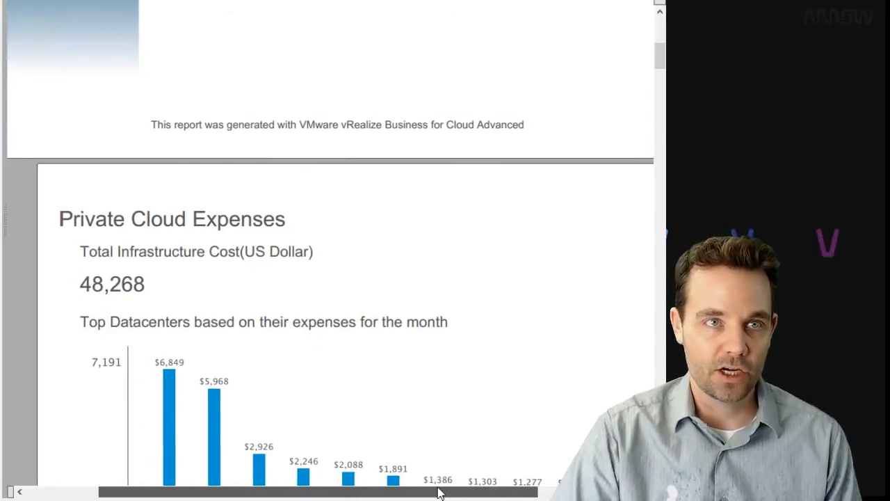
{"action": "scroll", "scroll_direction": "down", "scroll_amount": 3}
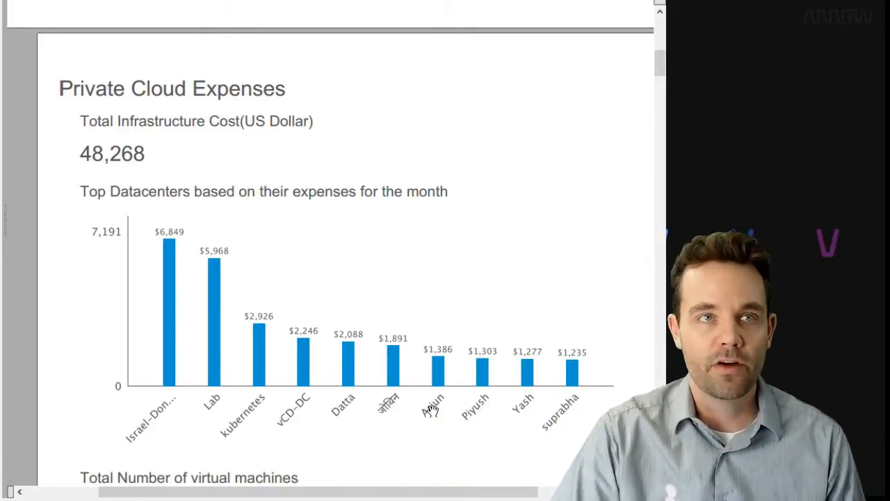
{"action": "mouse_move", "coordinate": [425, 440]}
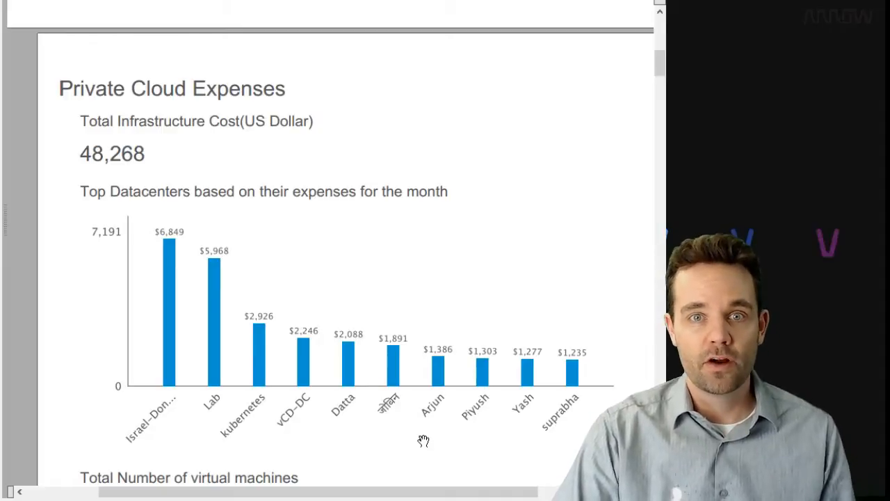
{"action": "mouse_move", "coordinate": [231, 368]}
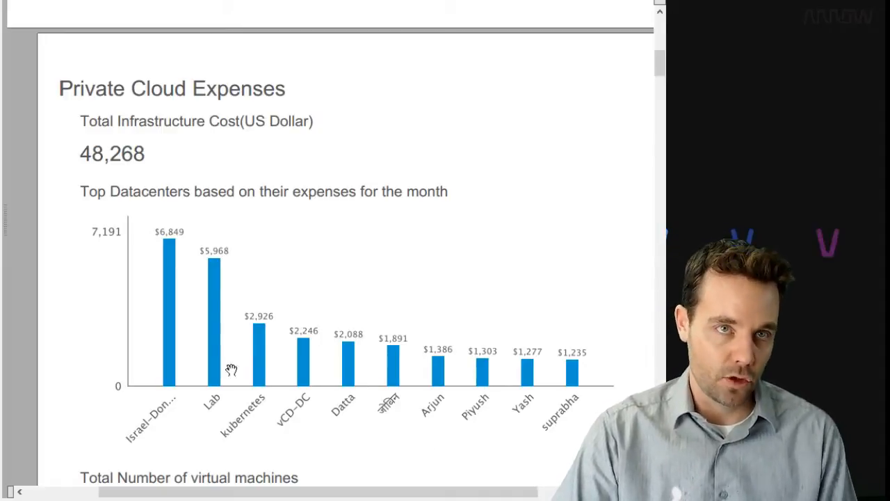
{"action": "mouse_move", "coordinate": [412, 378]}
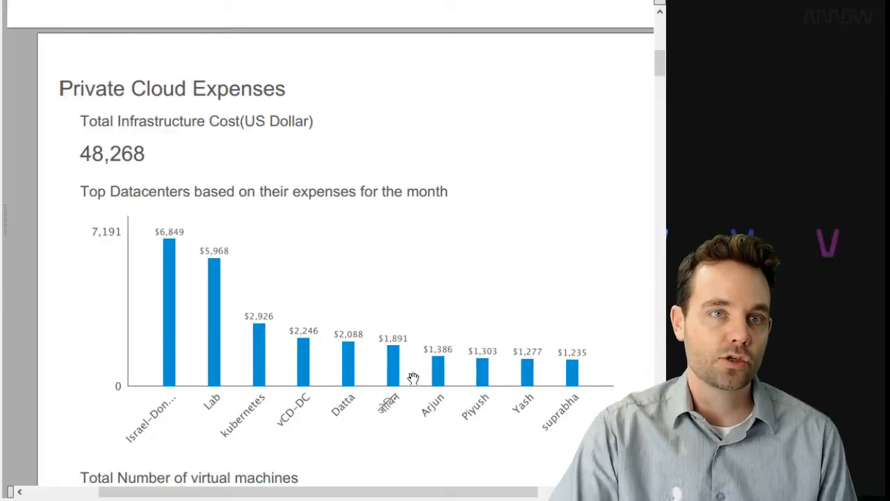
Scroll to the 365 VMs total and the top-datacenters-by-VM-count chart led by Israel-Don… at 39
{"action": "scroll", "scroll_direction": "down", "scroll_amount": 3}
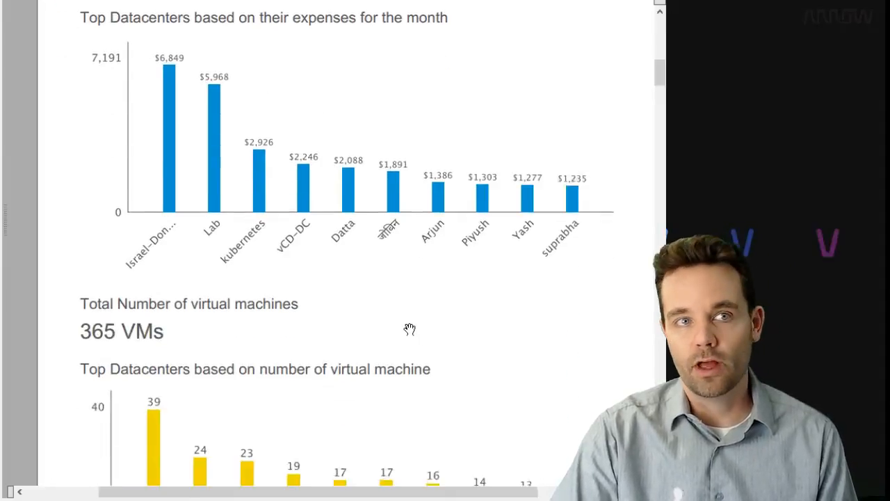
{"action": "scroll", "scroll_direction": "down", "scroll_amount": 3}
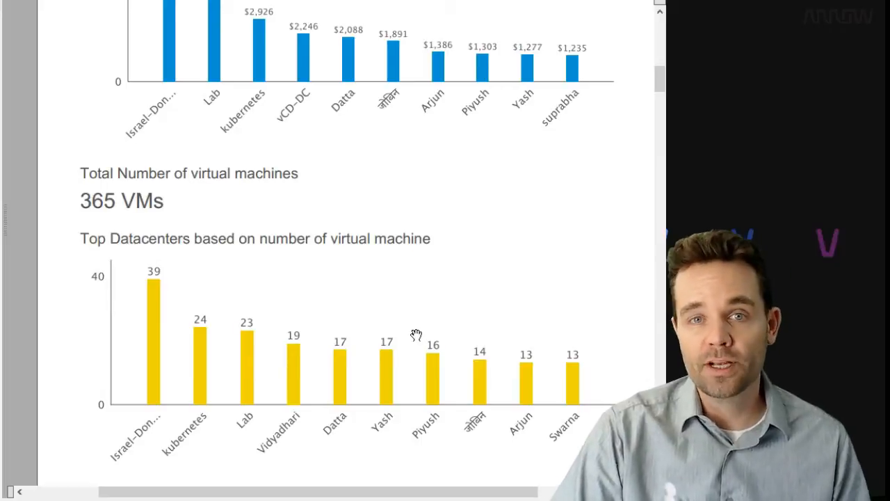
{"action": "mouse_move", "coordinate": [334, 314]}
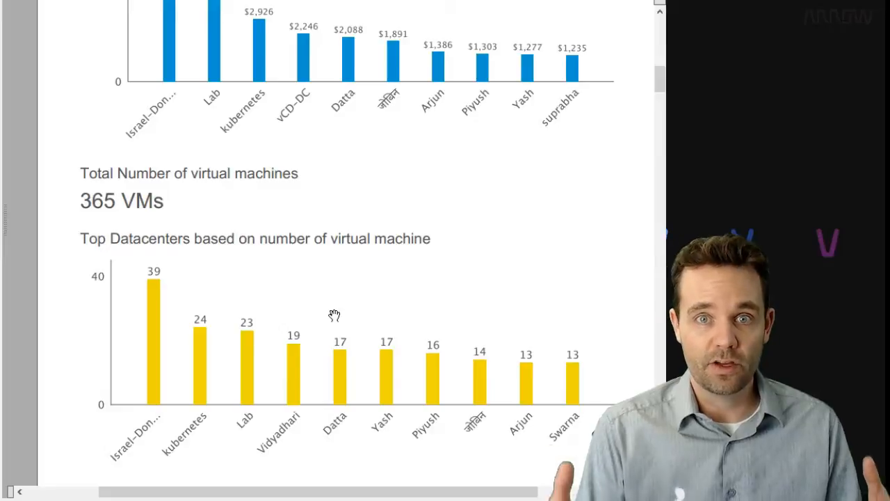
{"action": "mouse_move", "coordinate": [376, 286]}
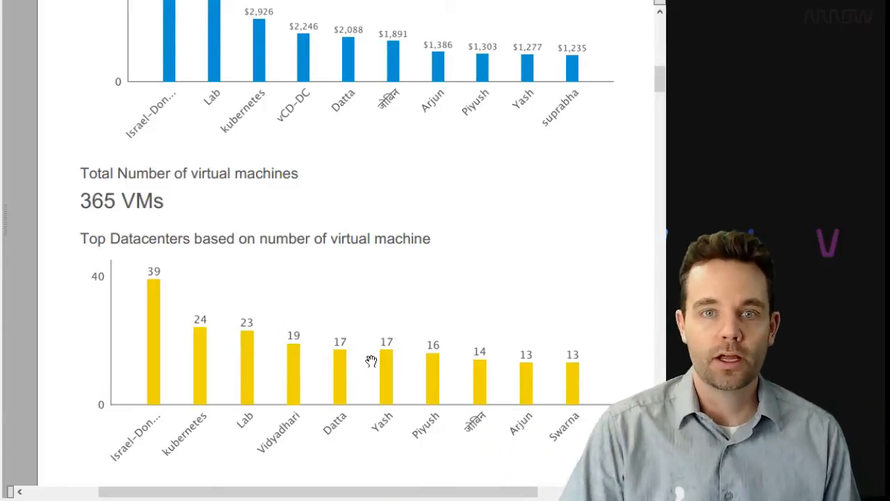
{"action": "mouse_move", "coordinate": [379, 378]}
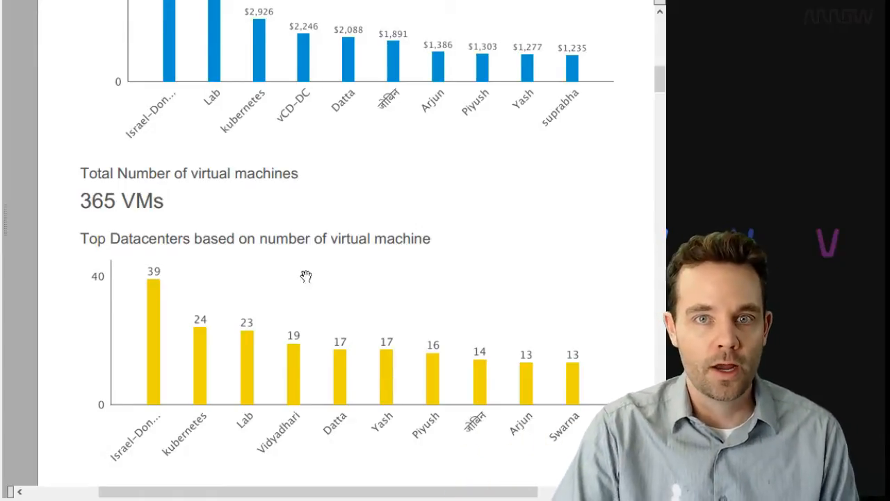
{"action": "mouse_move", "coordinate": [360, 358]}
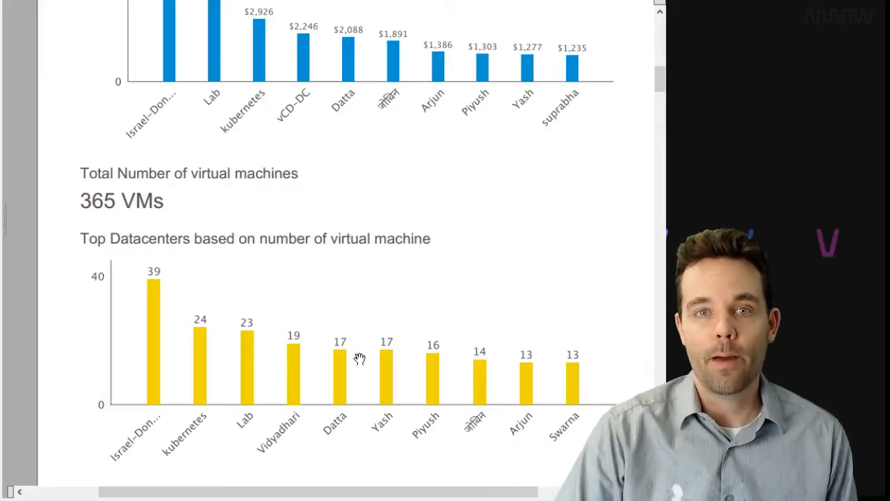
Scroll through the Expenses Across Datacenters table on page 2 down to Agam at 8 VMs
{"action": "scroll", "scroll_direction": "down", "scroll_amount": 3}
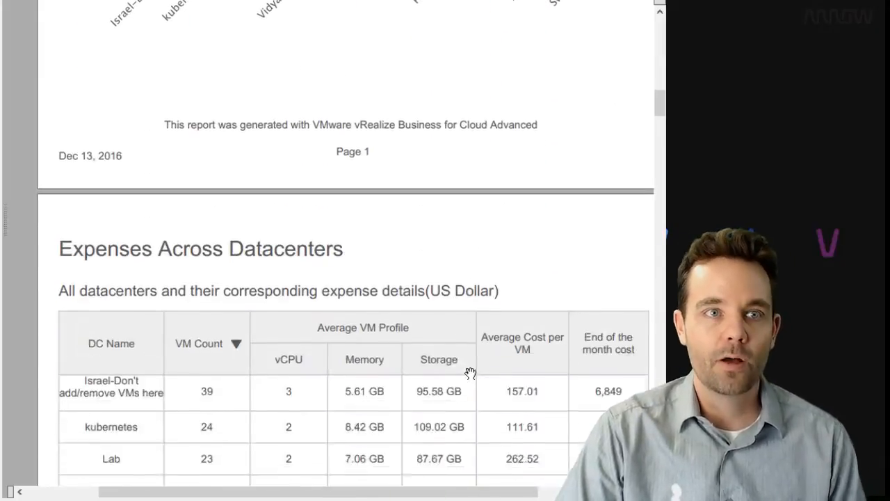
{"action": "scroll", "scroll_direction": "down", "scroll_amount": 3}
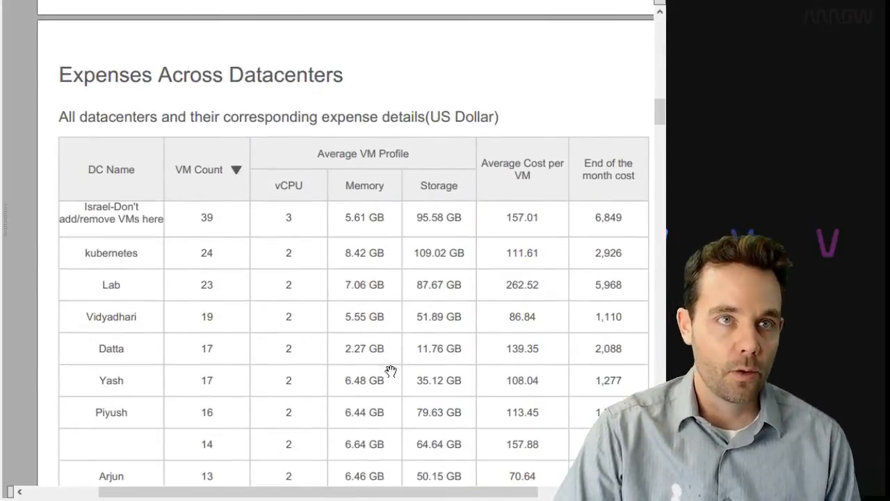
{"action": "mouse_move", "coordinate": [228, 253]}
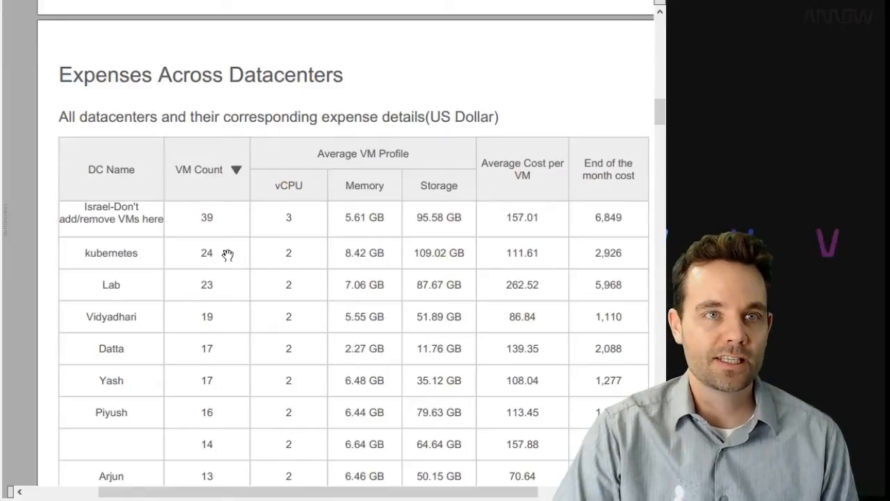
{"action": "mouse_move", "coordinate": [492, 290]}
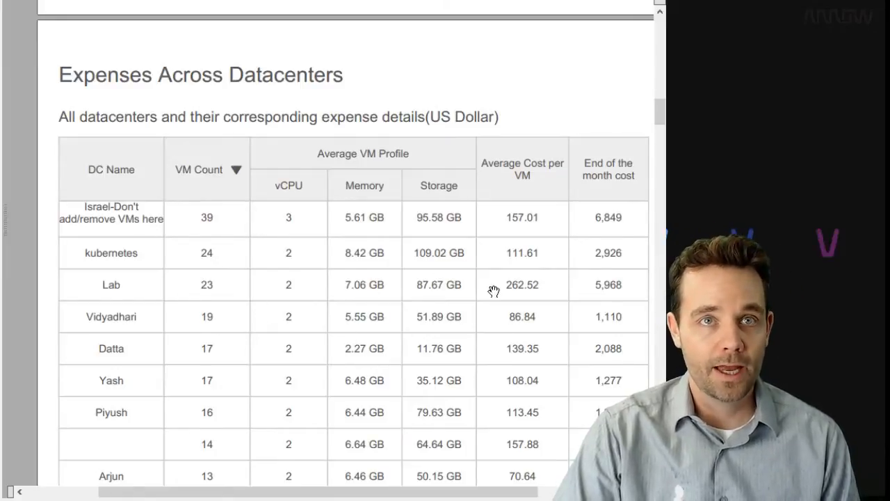
{"action": "scroll", "scroll_direction": "left", "scroll_amount": 3}
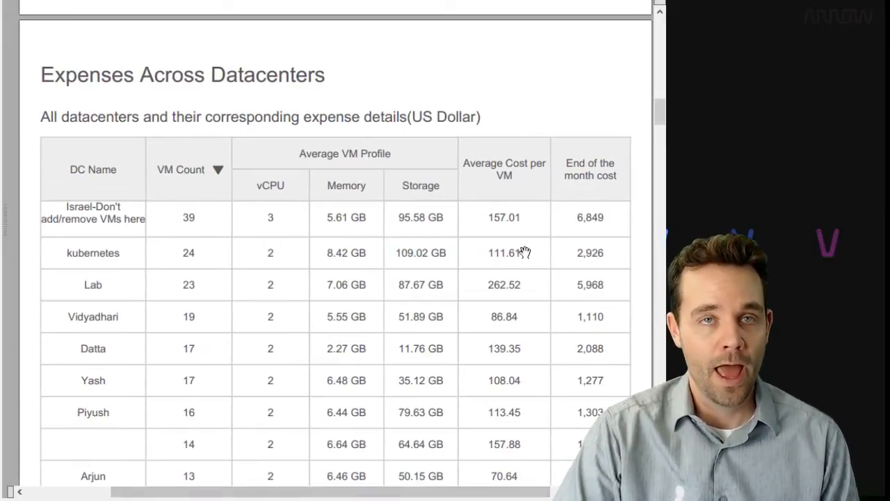
{"action": "mouse_move", "coordinate": [582, 242]}
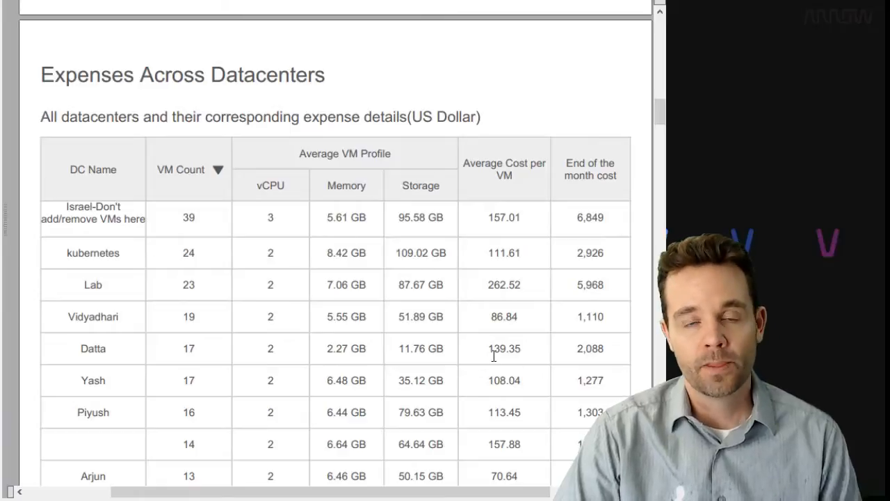
{"action": "scroll", "scroll_direction": "down", "scroll_amount": 3}
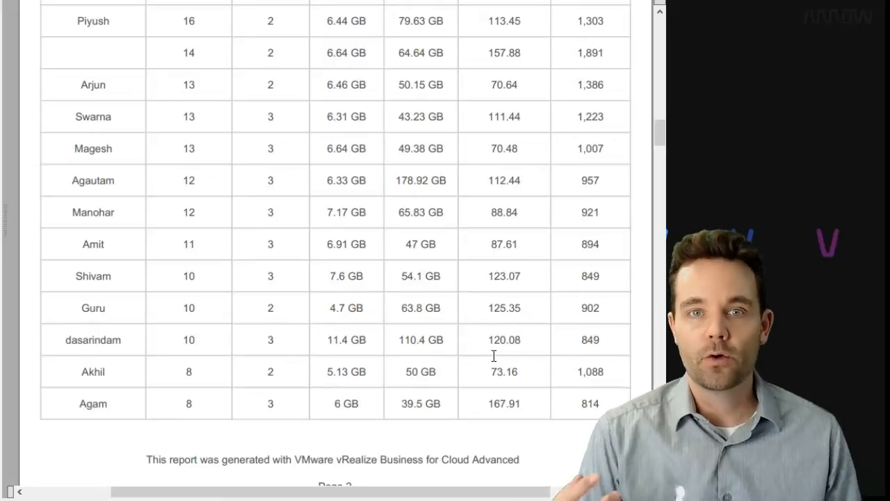
{"action": "mouse_move", "coordinate": [463, 320]}
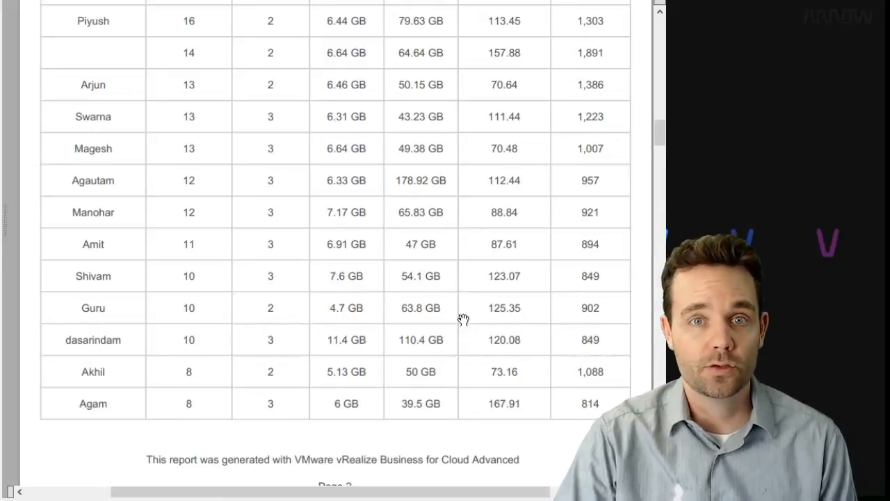
{"action": "scroll", "scroll_direction": "down", "scroll_amount": 3}
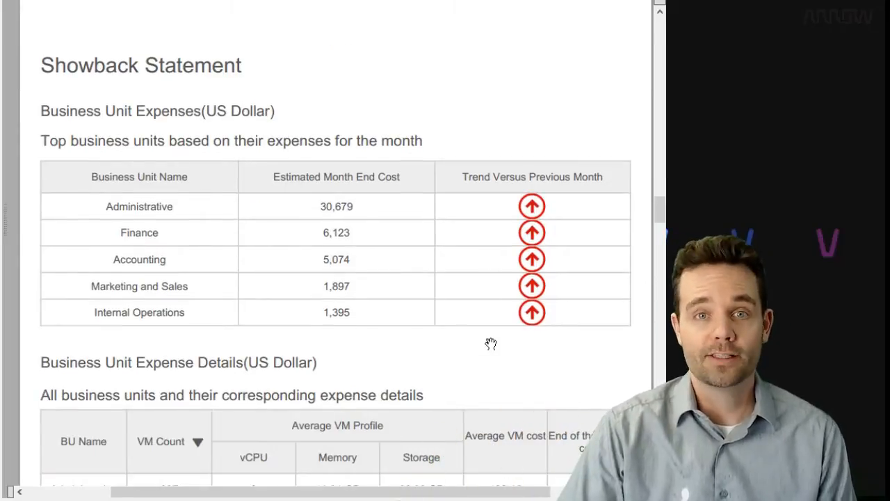
{"action": "mouse_move", "coordinate": [364, 347]}
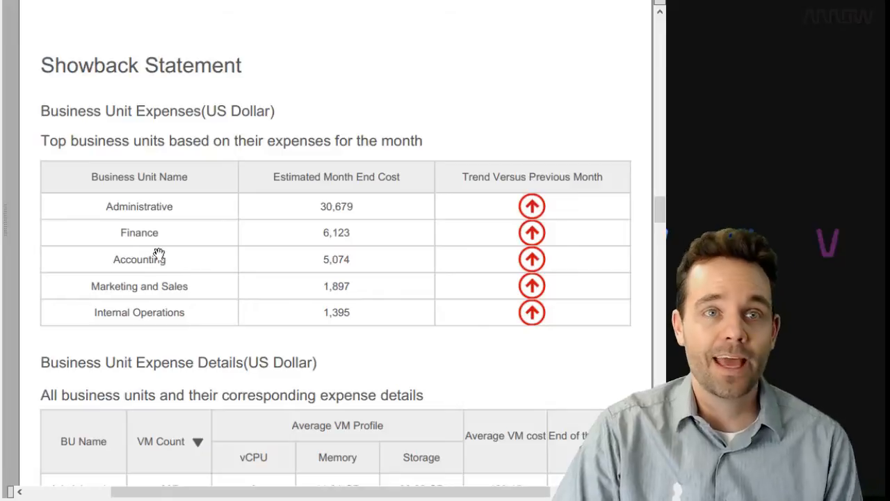
{"action": "mouse_move", "coordinate": [355, 278]}
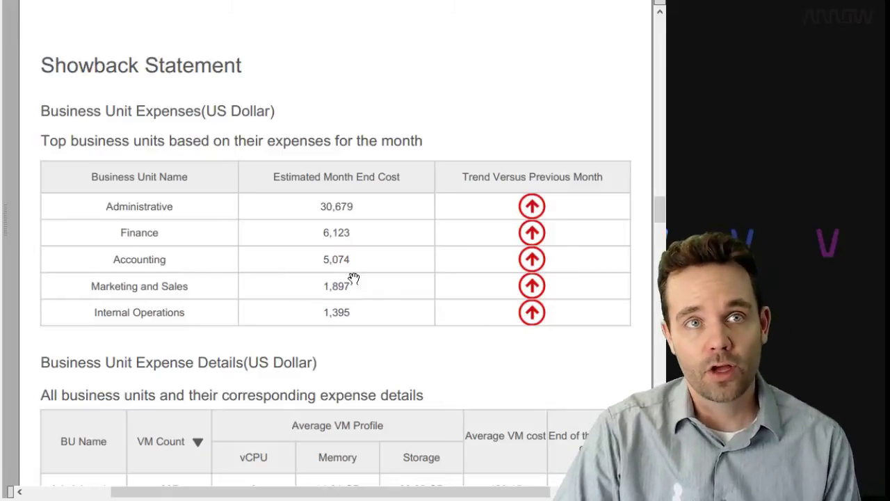
{"action": "mouse_move", "coordinate": [462, 294]}
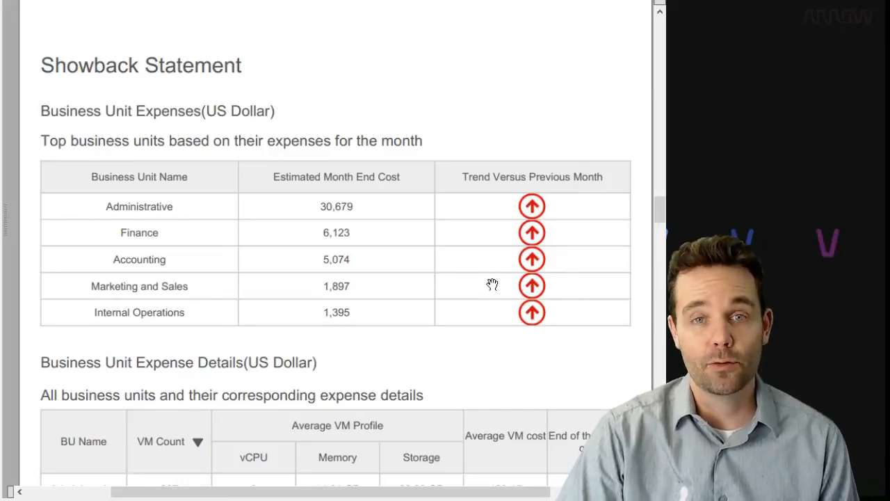
{"action": "mouse_move", "coordinate": [454, 286]}
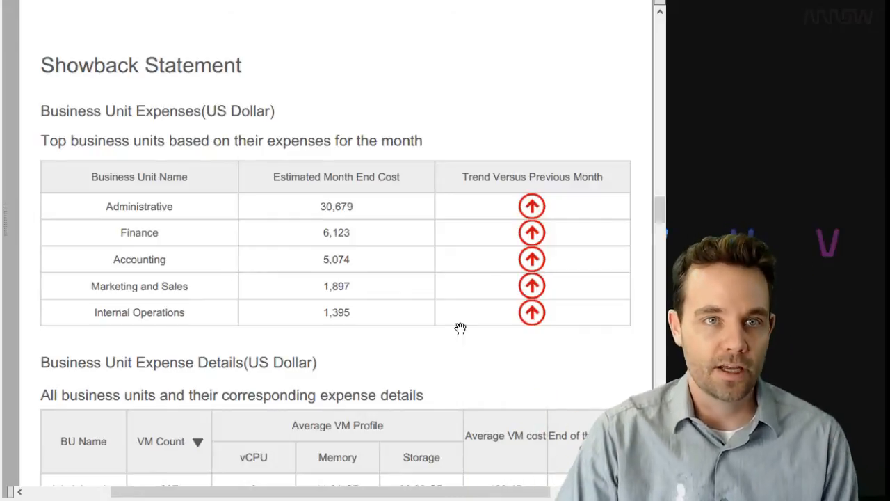
Scroll past the Business Unit and cost-saving tables to the vSphere 18,055 vs AWS 127,669 vs Azure 79,330 comparison
{"action": "scroll", "scroll_direction": "down", "scroll_amount": 3}
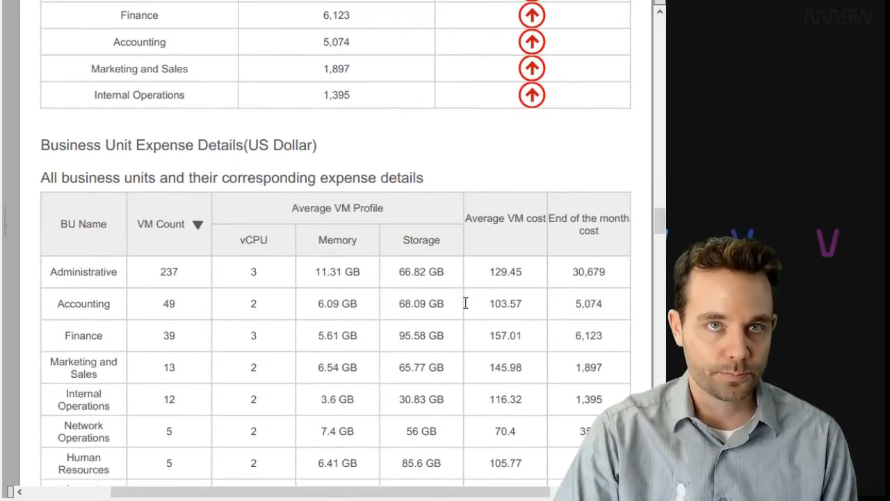
{"action": "scroll", "scroll_direction": "down", "scroll_amount": 3}
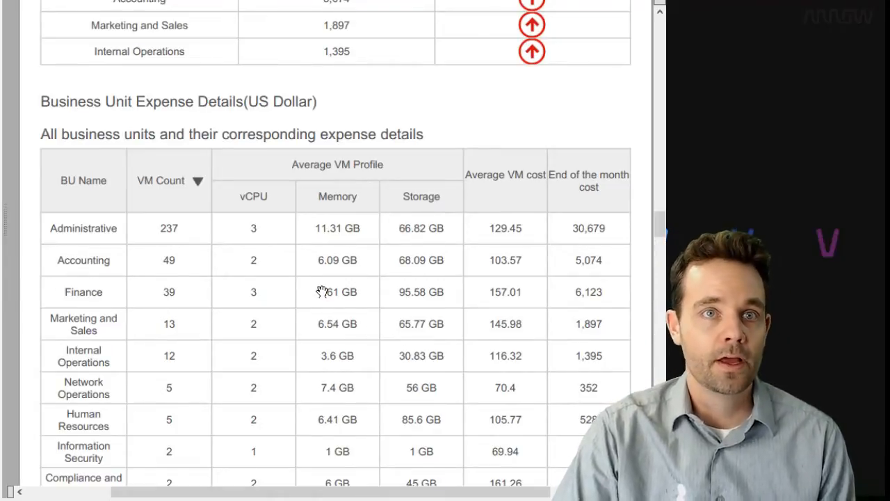
{"action": "mouse_move", "coordinate": [226, 285]}
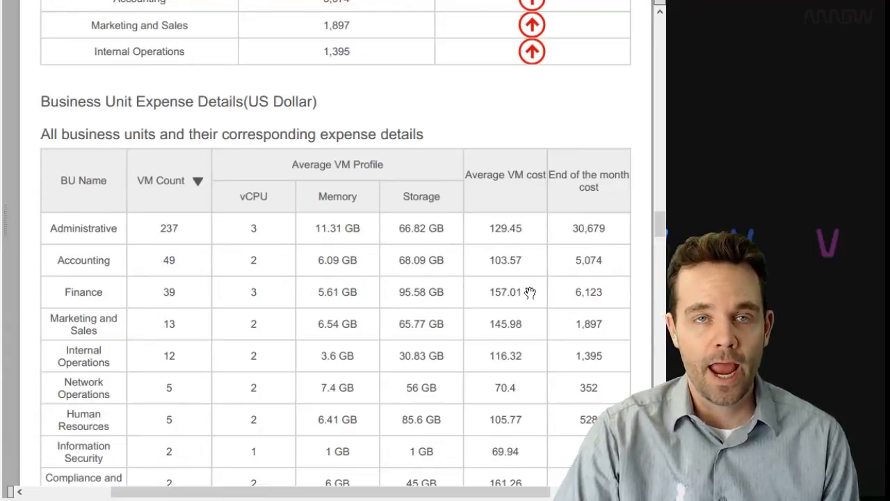
{"action": "mouse_move", "coordinate": [517, 278]}
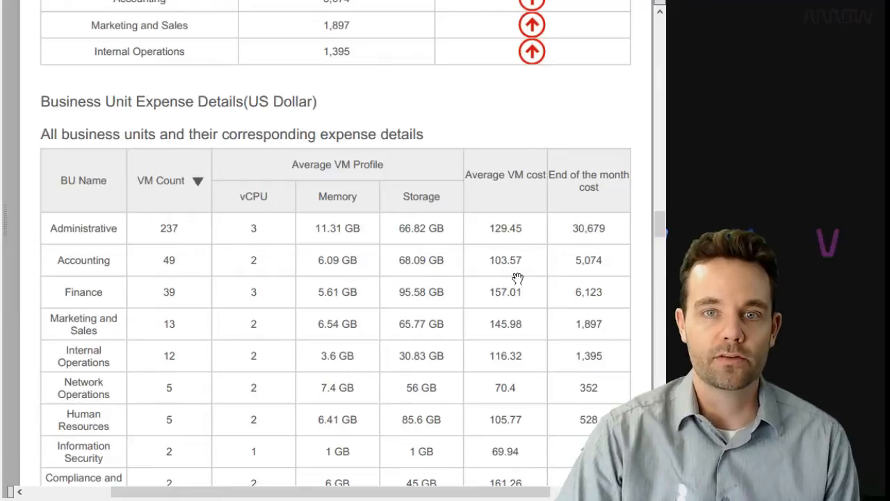
{"action": "scroll", "scroll_direction": "down", "scroll_amount": 3}
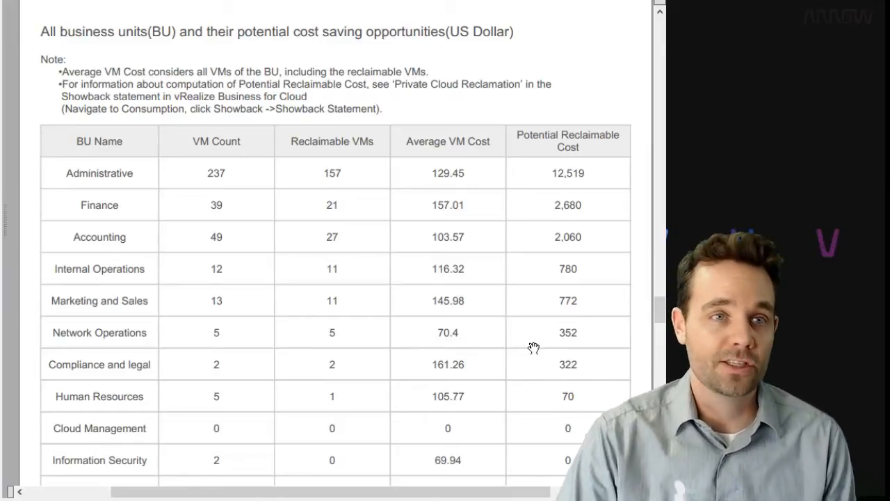
{"action": "scroll", "scroll_direction": "down", "scroll_amount": 3}
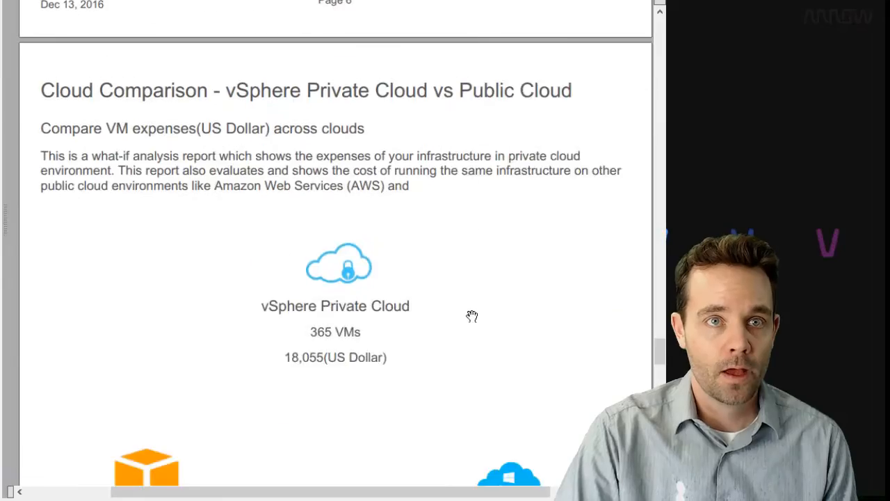
{"action": "scroll", "scroll_direction": "down", "scroll_amount": 3}
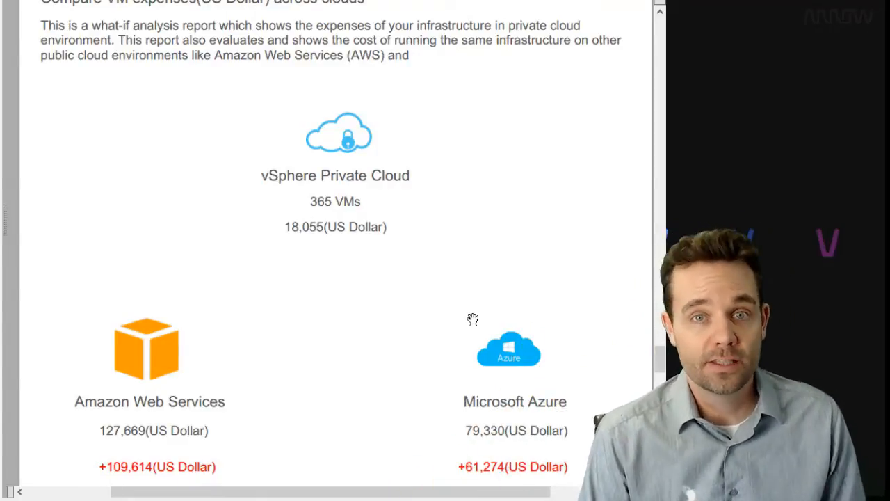
{"action": "mouse_move", "coordinate": [423, 291]}
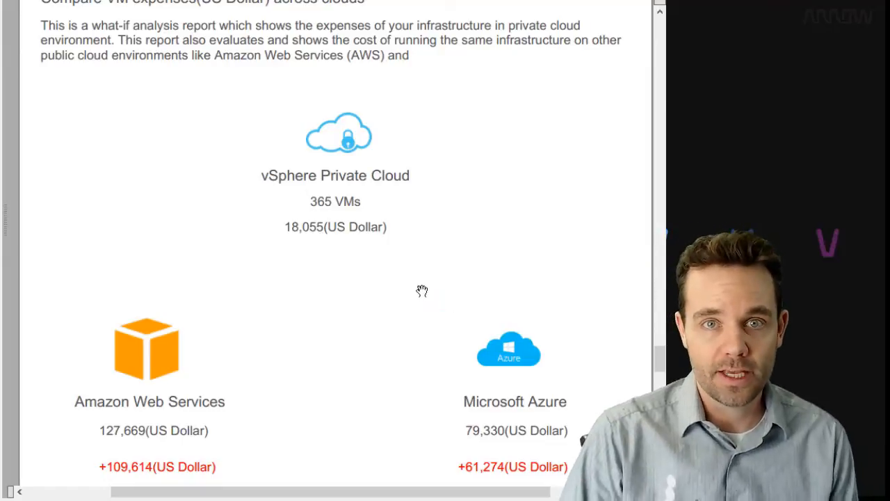
{"action": "mouse_move", "coordinate": [409, 300]}
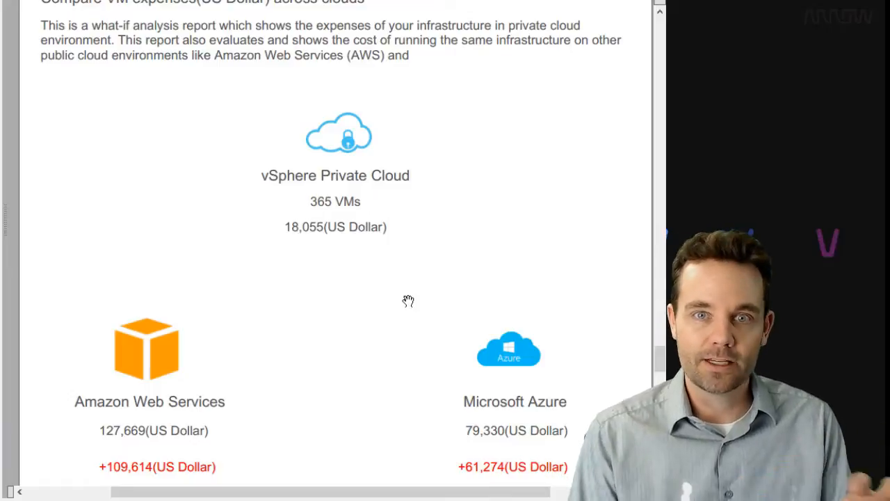
{"action": "mouse_move", "coordinate": [281, 250]}
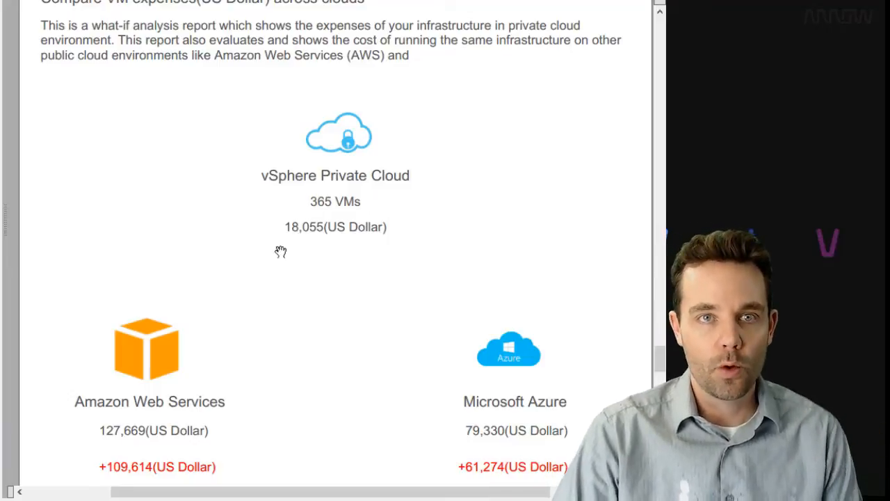
{"action": "scroll", "scroll_direction": "down", "scroll_amount": 3}
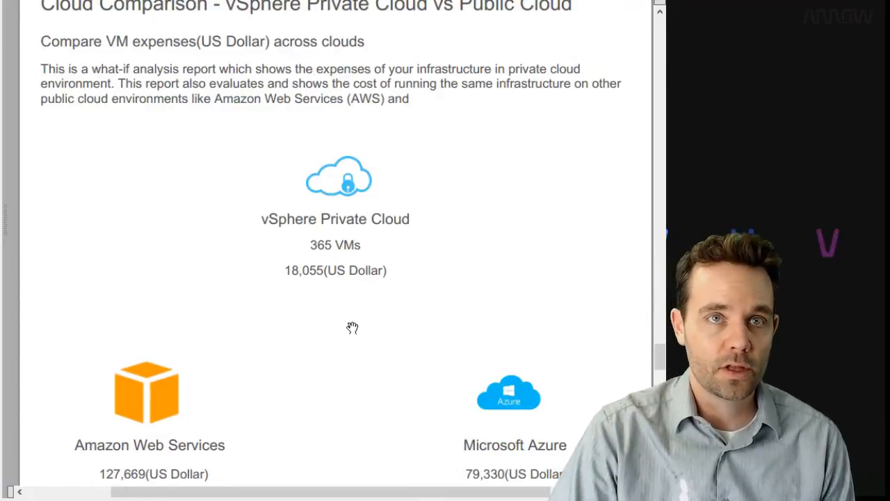
{"action": "scroll", "scroll_direction": "down", "scroll_amount": 3}
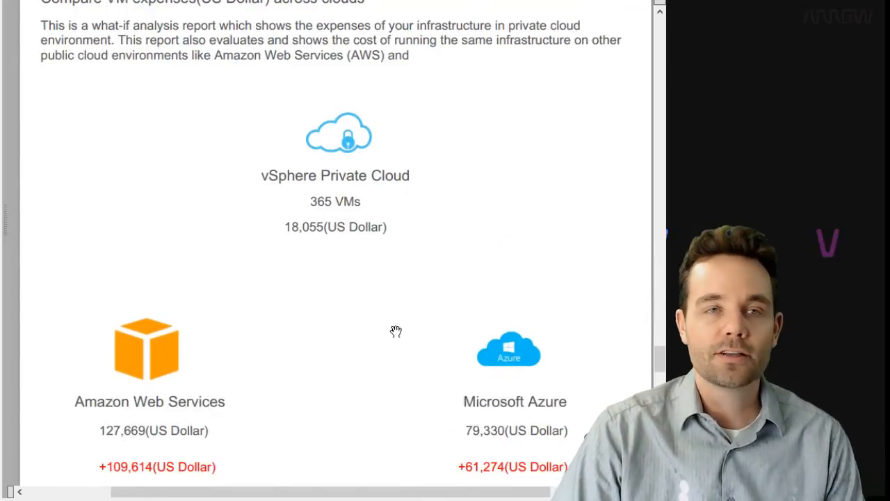
{"action": "mouse_move", "coordinate": [231, 189]}
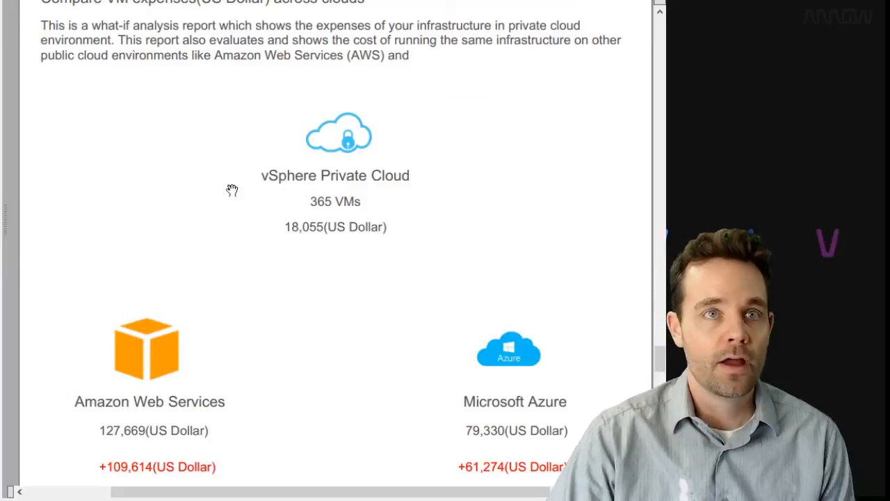
{"action": "mouse_move", "coordinate": [313, 211]}
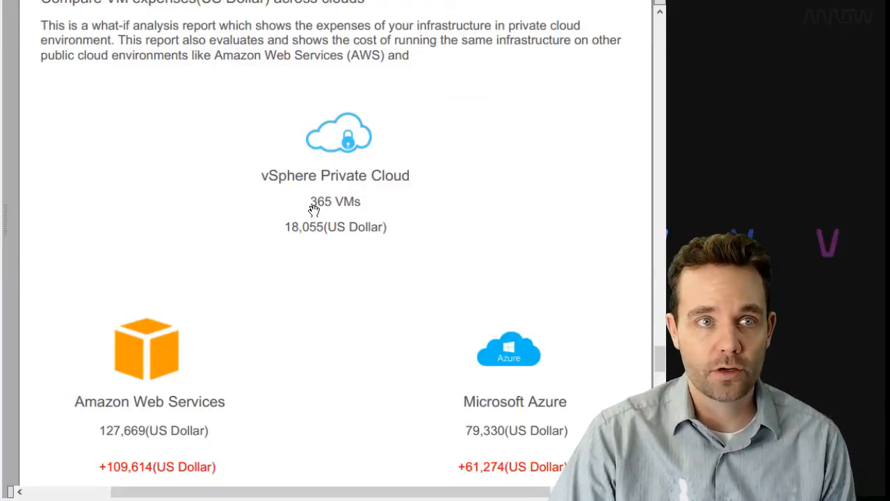
{"action": "scroll", "scroll_direction": "down", "scroll_amount": 3}
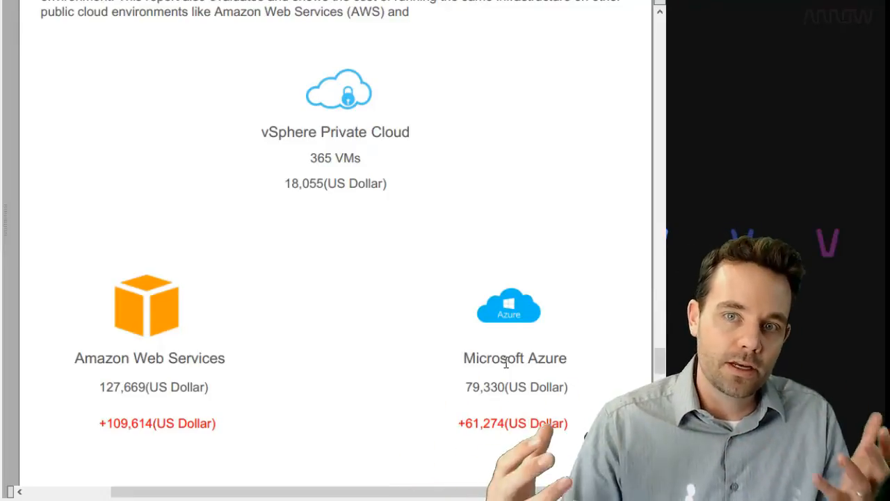
{"action": "scroll", "scroll_direction": "down", "scroll_amount": 3}
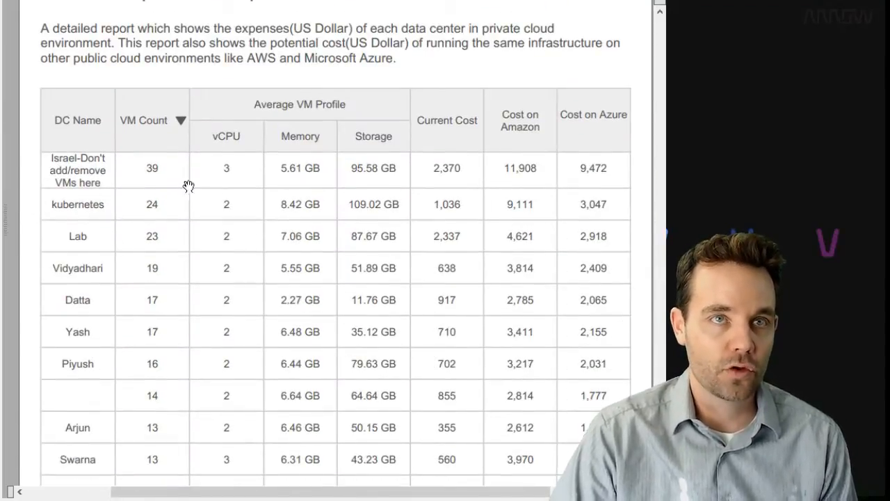
{"action": "mouse_move", "coordinate": [509, 158]}
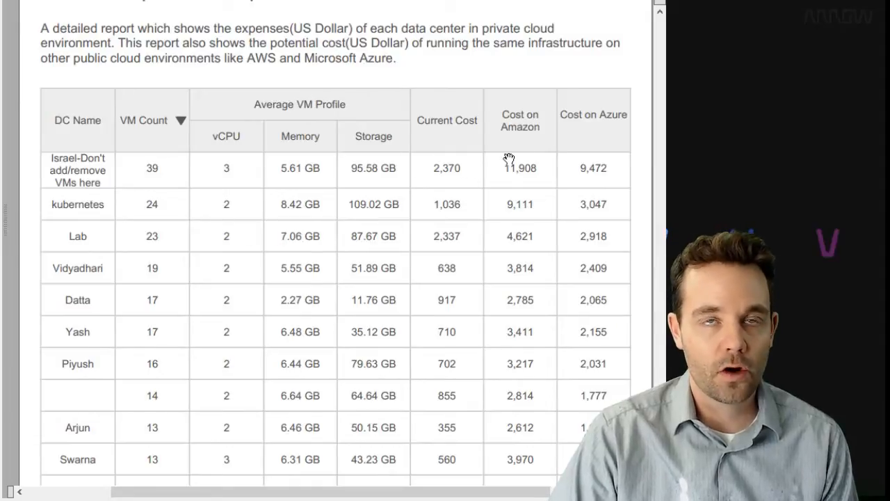
{"action": "mouse_move", "coordinate": [549, 234]}
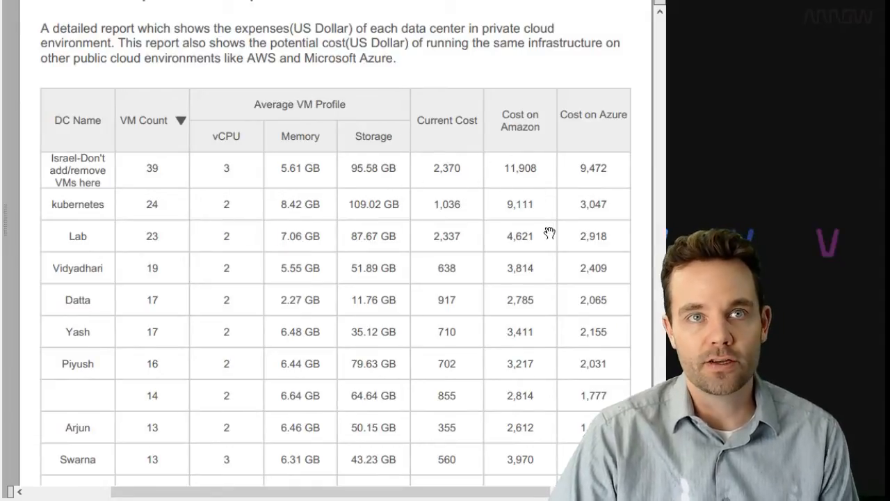
{"action": "mouse_move", "coordinate": [136, 253]}
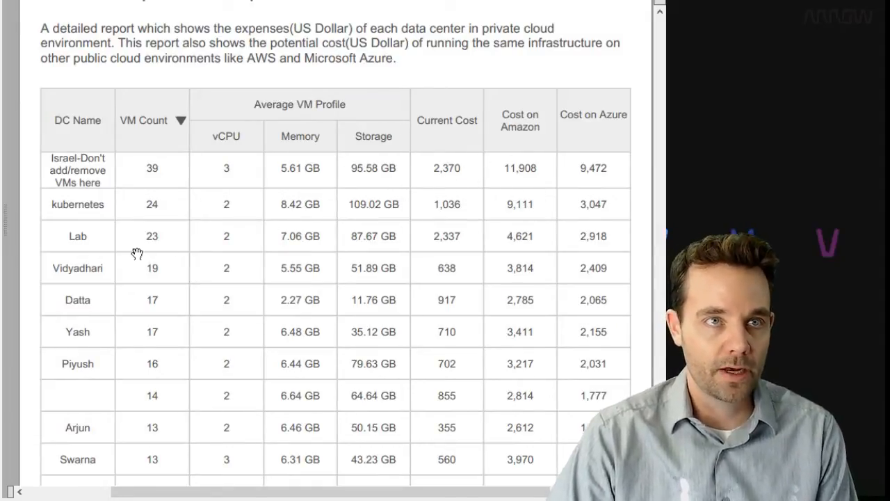
{"action": "mouse_move", "coordinate": [466, 243]}
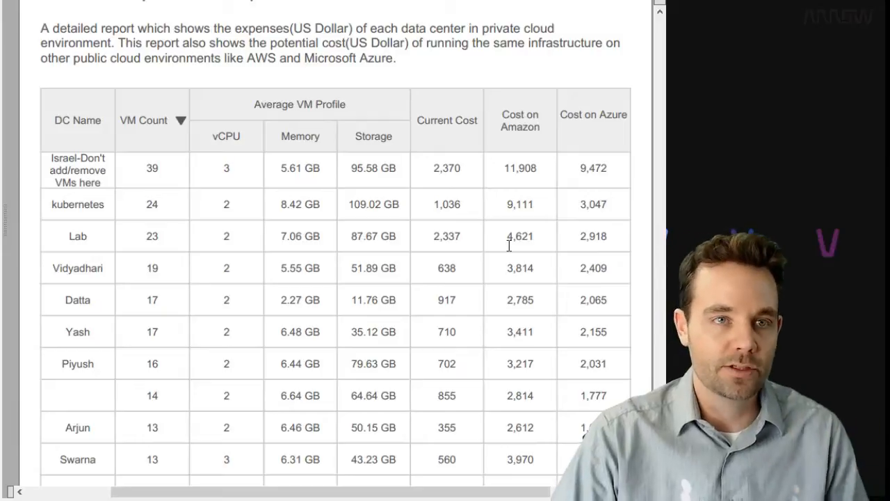
Scroll to the per-data-center table with Current Cost, Cost on Amazon and Cost on Azure columns
{"action": "scroll", "scroll_direction": "down", "scroll_amount": 3}
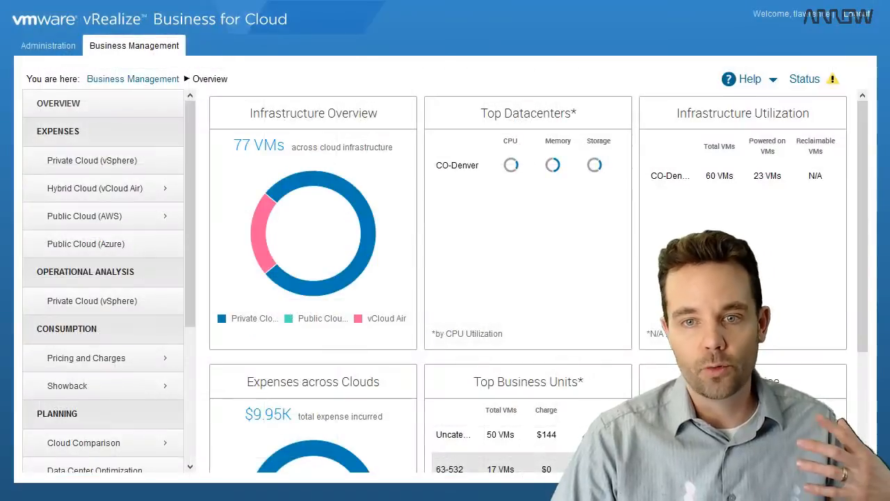
{"action": "mouse_move", "coordinate": [800, 339]}
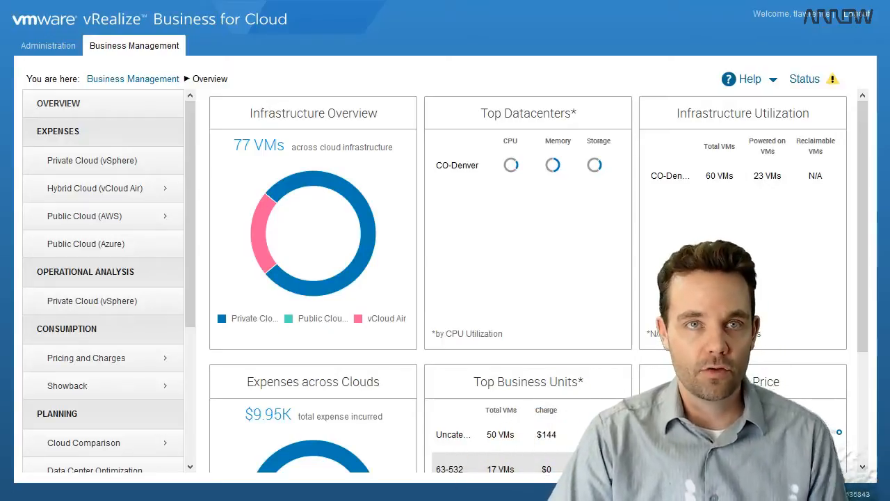
{"action": "mouse_move", "coordinate": [526, 279]}
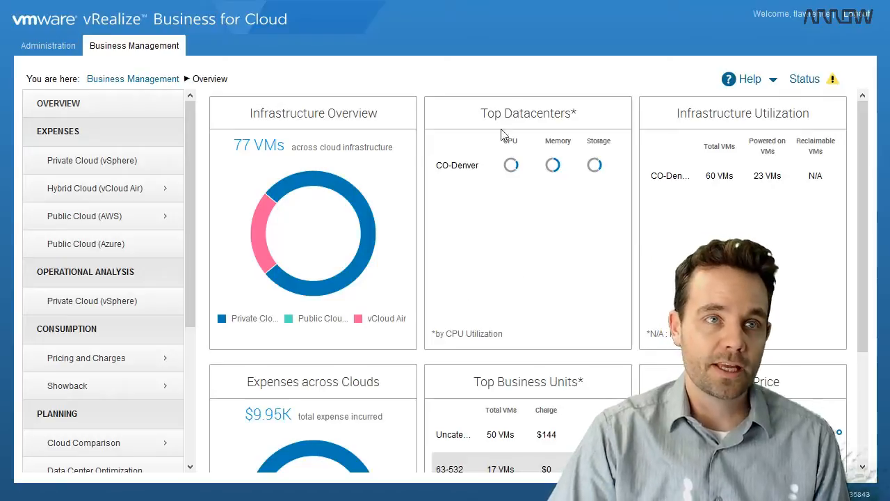
{"action": "mouse_move", "coordinate": [467, 323]}
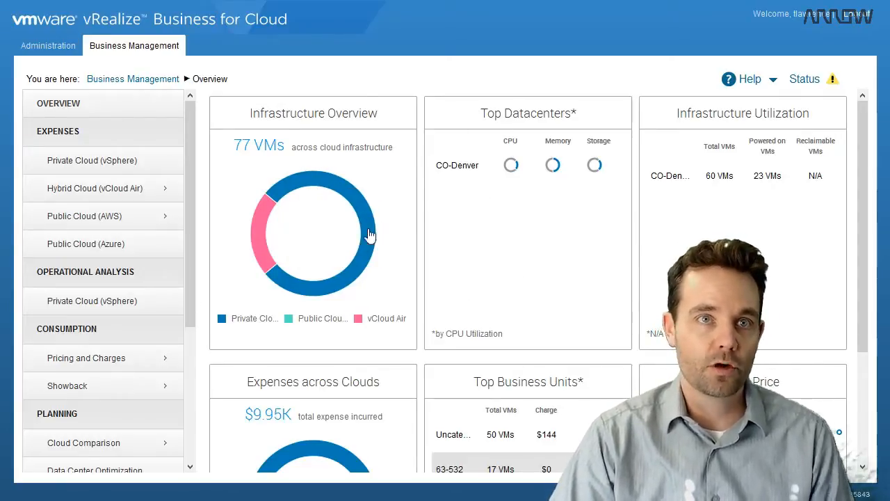
{"action": "mouse_move", "coordinate": [373, 240]}
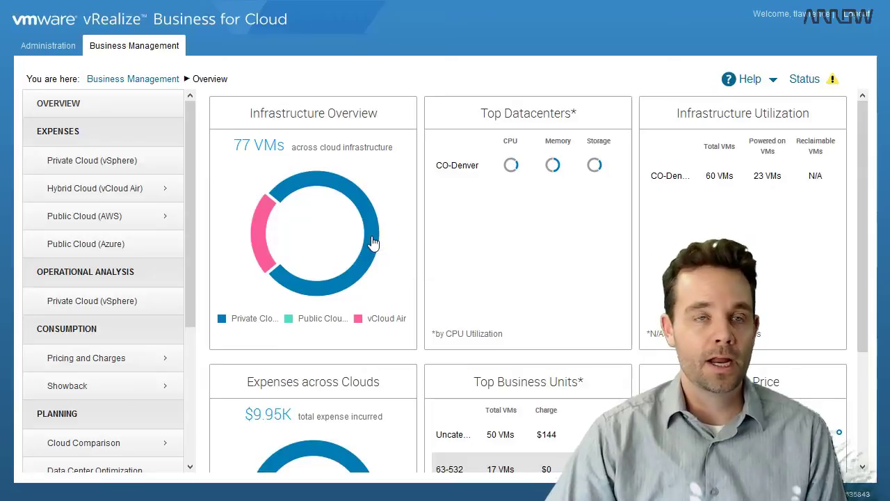
{"action": "mouse_move", "coordinate": [257, 250]}
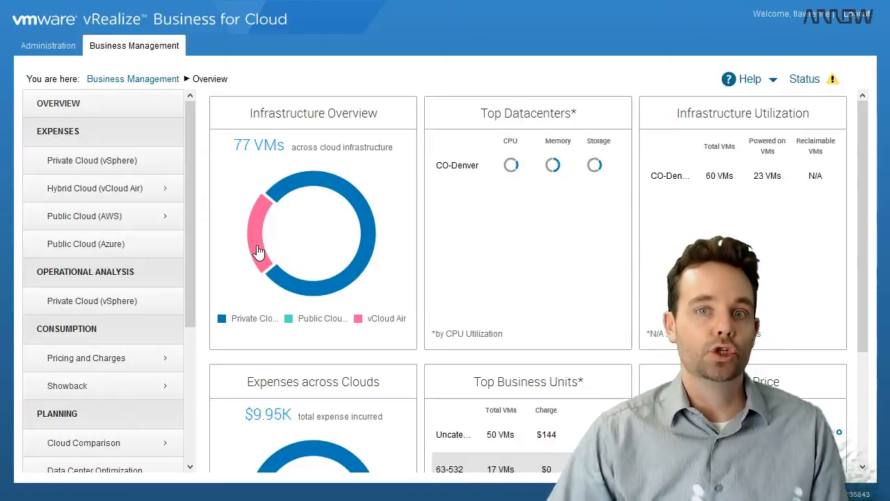
{"action": "mouse_move", "coordinate": [501, 170]}
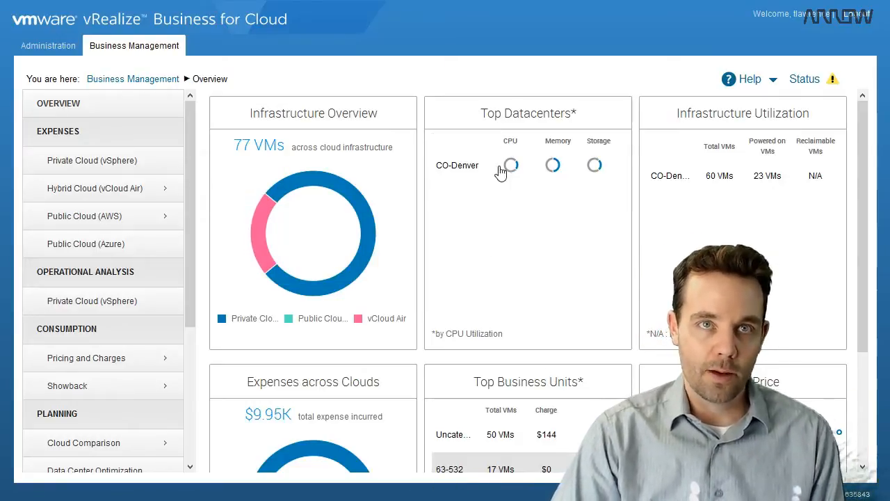
{"action": "mouse_move", "coordinate": [457, 164]}
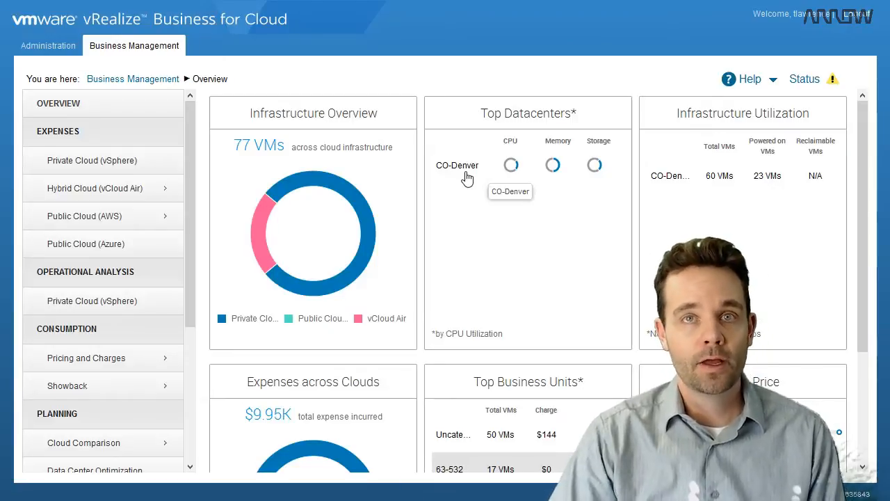
{"action": "mouse_move", "coordinate": [605, 278]}
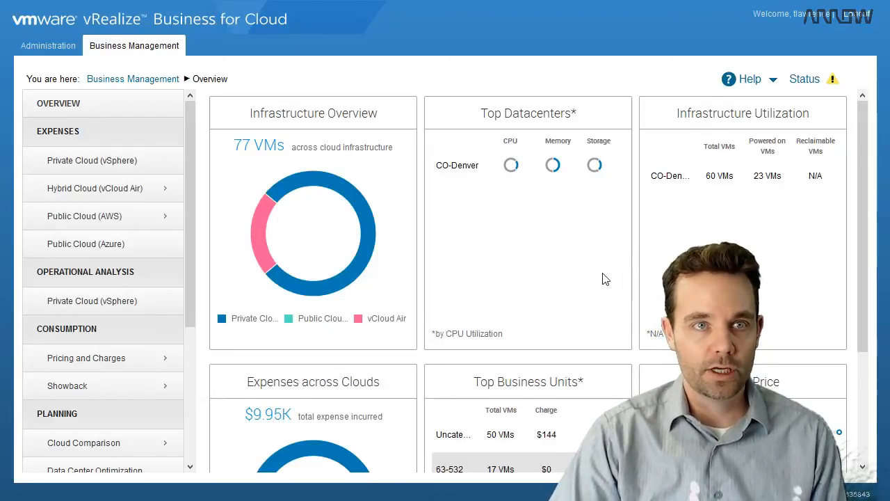
{"action": "scroll", "scroll_direction": "down", "scroll_amount": 3}
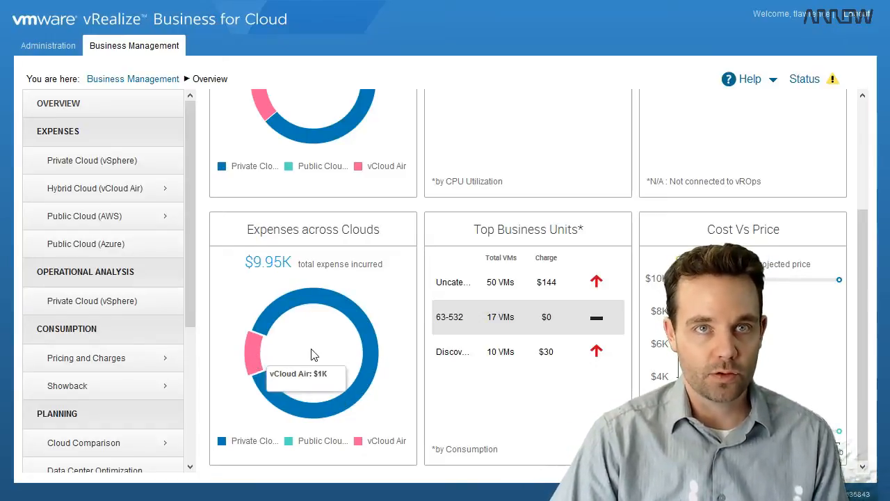
{"action": "mouse_move", "coordinate": [617, 287]}
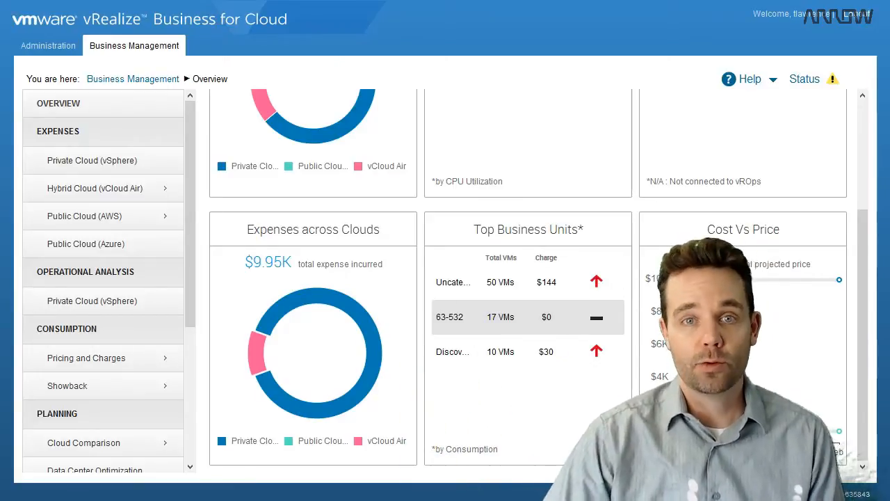
{"action": "scroll", "scroll_direction": "up", "scroll_amount": 3}
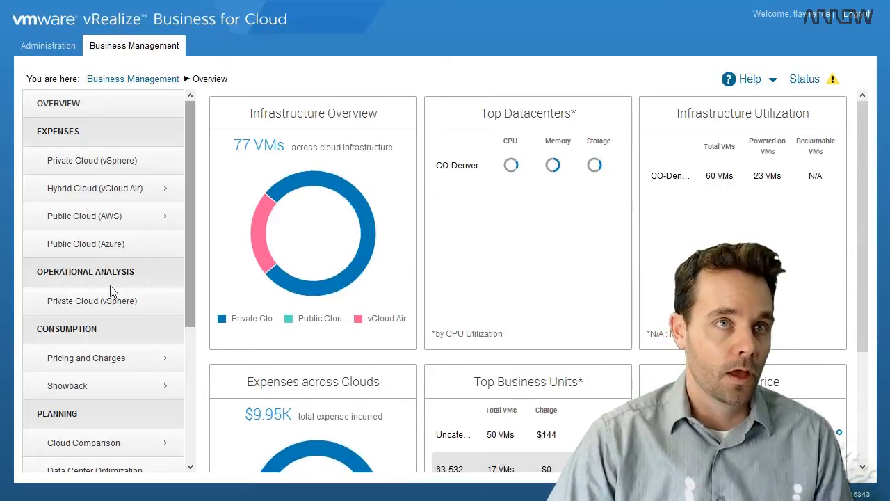
{"action": "mouse_move", "coordinate": [86, 160]}
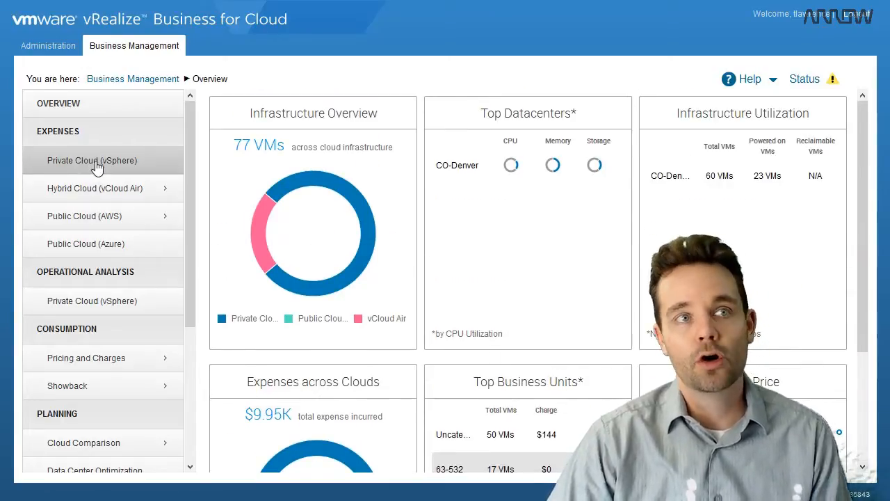
Select Private Cloud (vSphere) under Expenses to load its All Data Centers expense page
{"action": "left_click", "coordinate": [91, 160]}
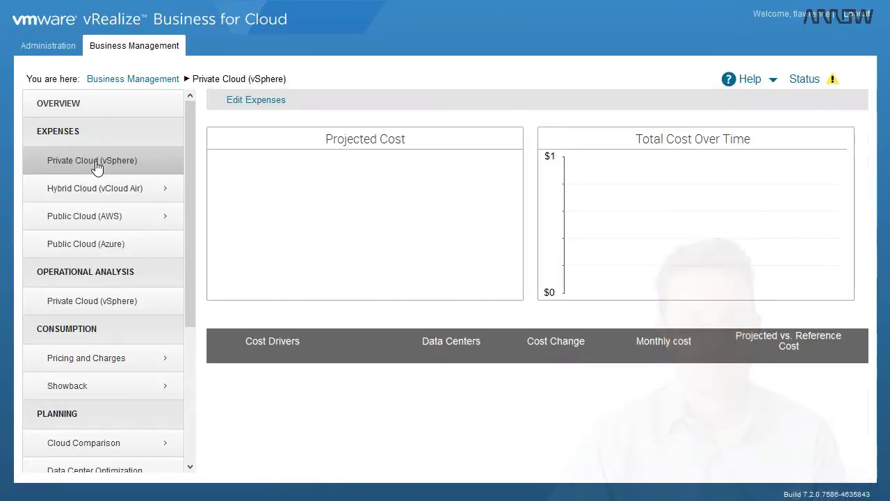
{"action": "left_click", "coordinate": [91, 160]}
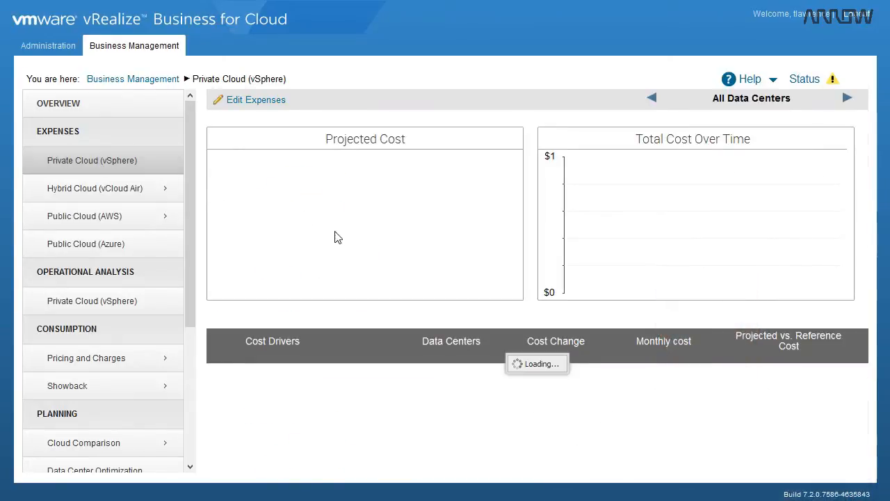
{"action": "mouse_move", "coordinate": [528, 287]}
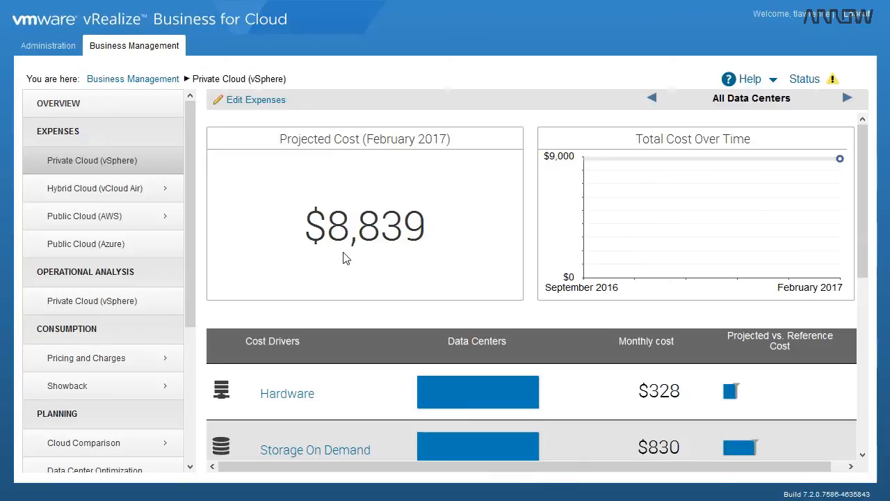
{"action": "mouse_move", "coordinate": [410, 231]}
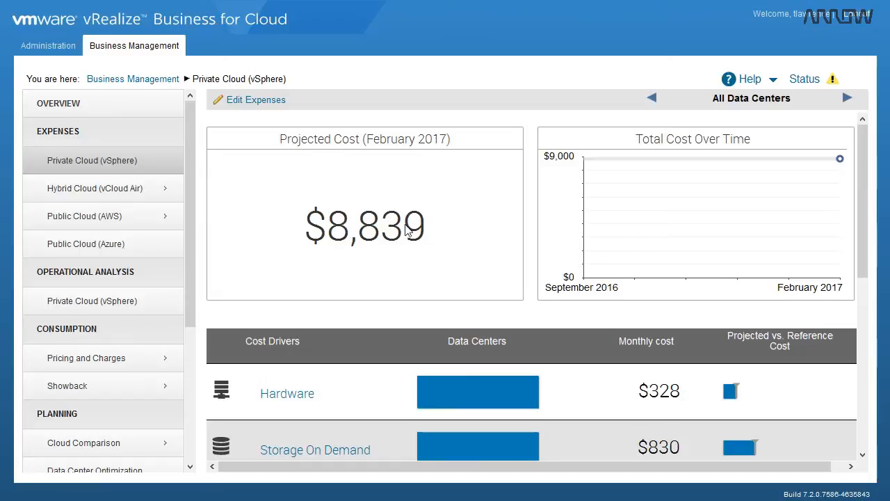
{"action": "mouse_move", "coordinate": [417, 237]}
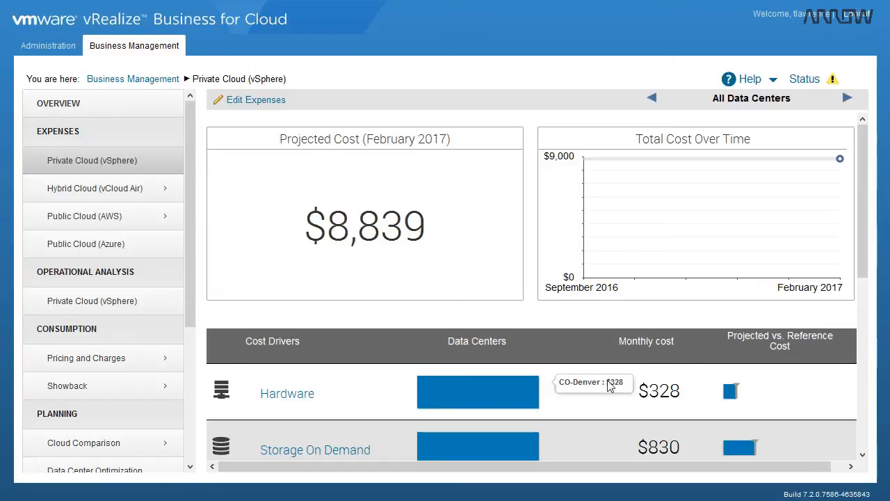
Scroll to the Licensing cost driver and its Licenses Cost Distribution, showing VMware License at $237 monthly
{"action": "scroll", "scroll_direction": "down", "scroll_amount": 3}
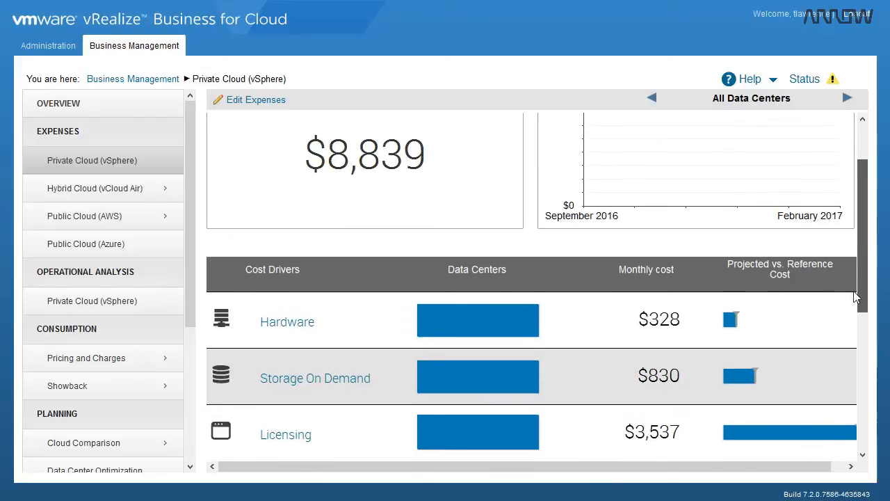
{"action": "scroll", "scroll_direction": "down", "scroll_amount": 3}
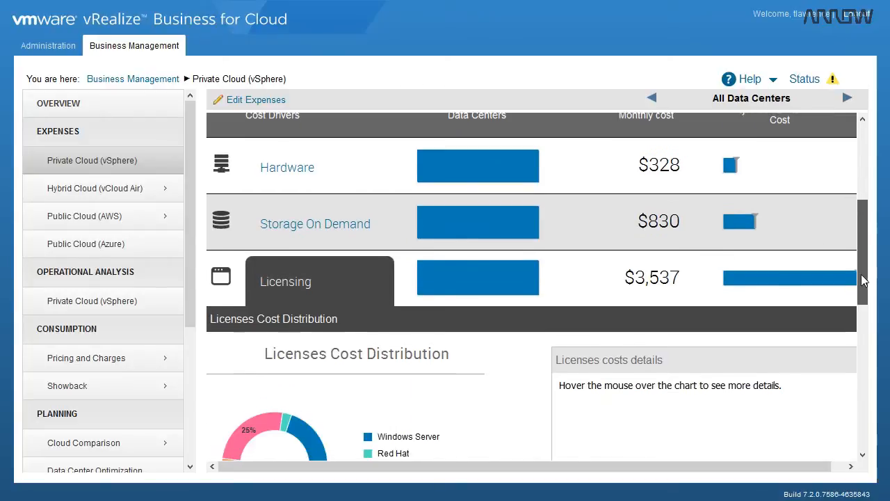
{"action": "scroll", "scroll_direction": "down", "scroll_amount": 3}
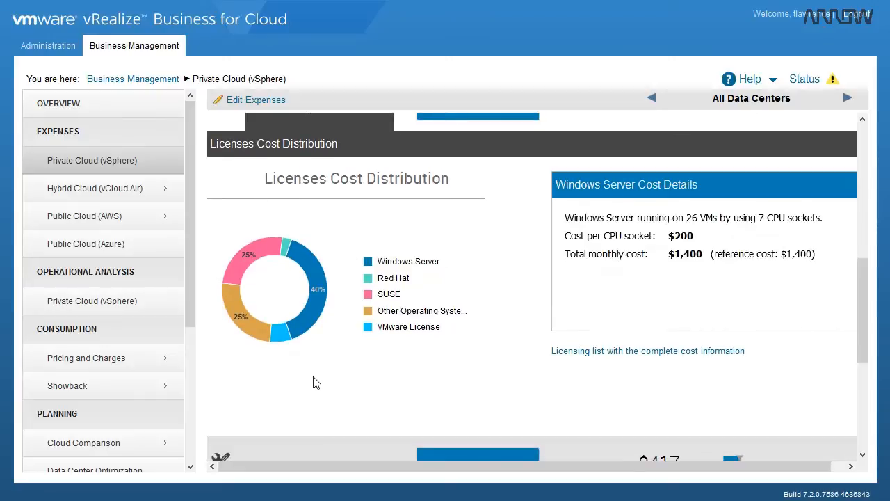
{"action": "mouse_move", "coordinate": [319, 306]}
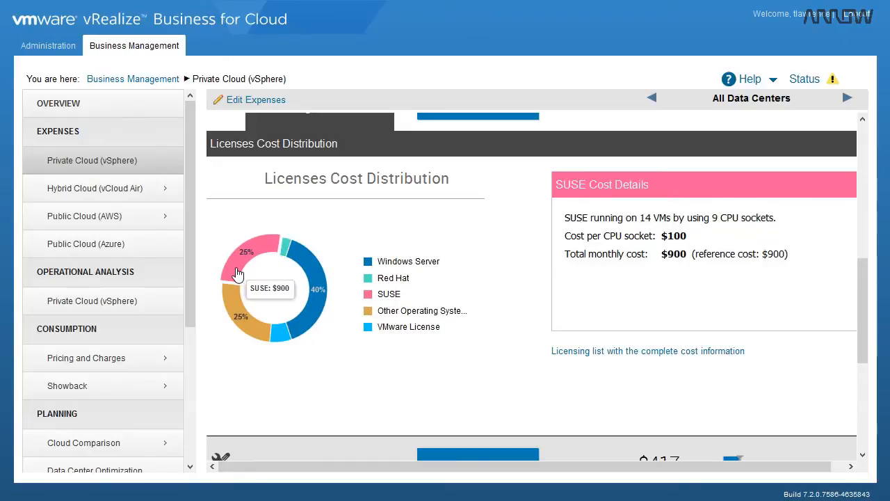
{"action": "mouse_move", "coordinate": [562, 331]}
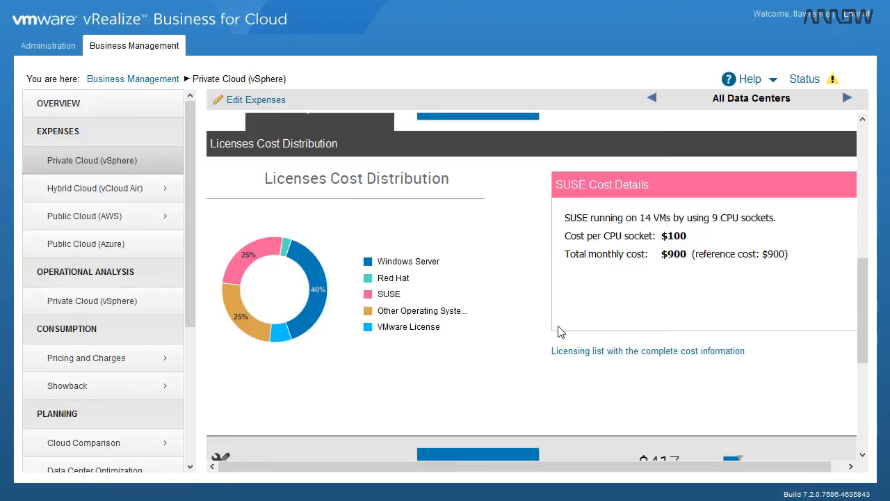
{"action": "mouse_move", "coordinate": [623, 328]}
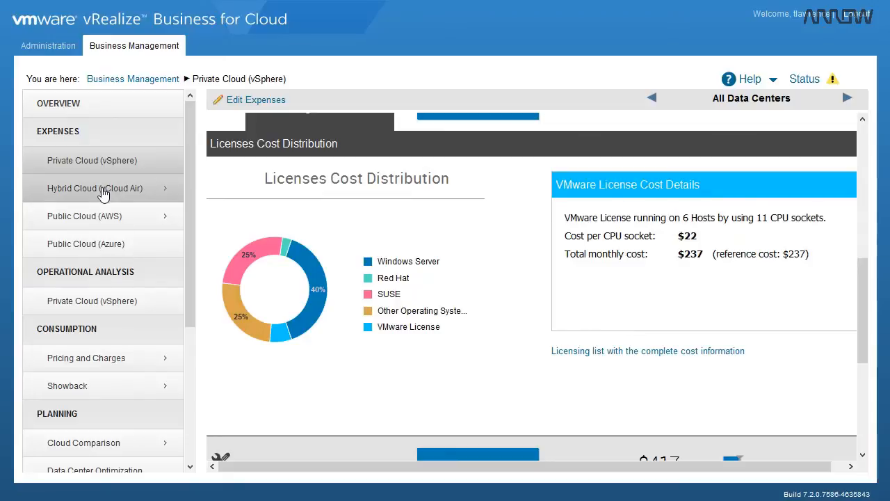
{"action": "left_click", "coordinate": [94, 188]}
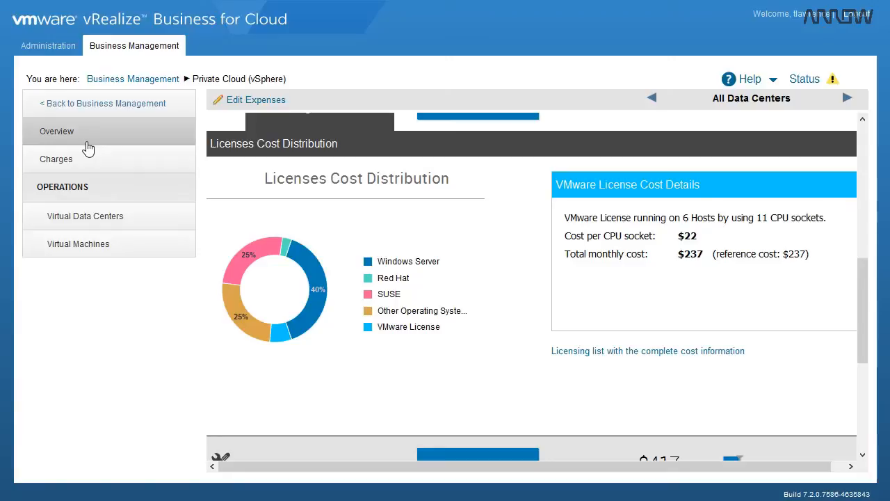
{"action": "mouse_move", "coordinate": [67, 136]}
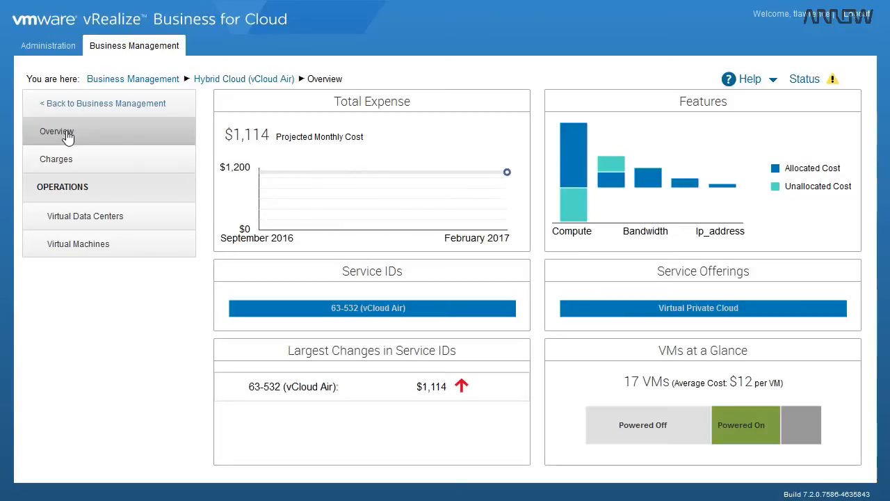
{"action": "mouse_move", "coordinate": [573, 202]}
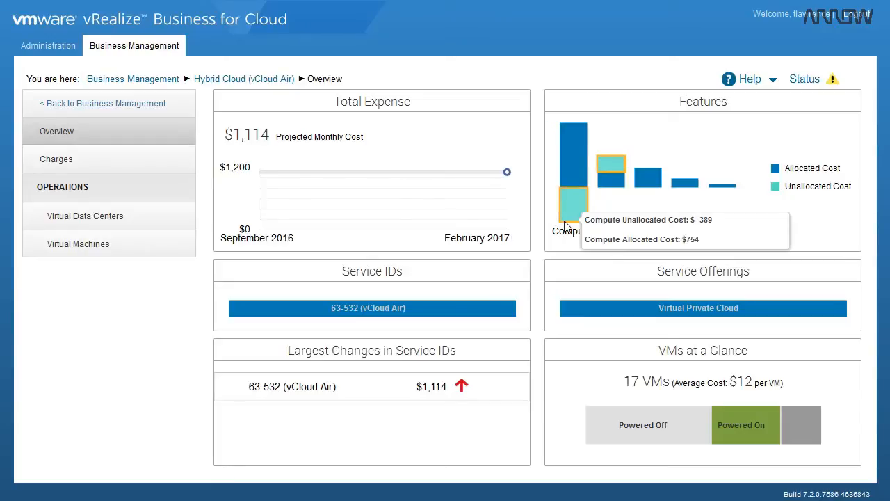
{"action": "mouse_move", "coordinate": [575, 176]}
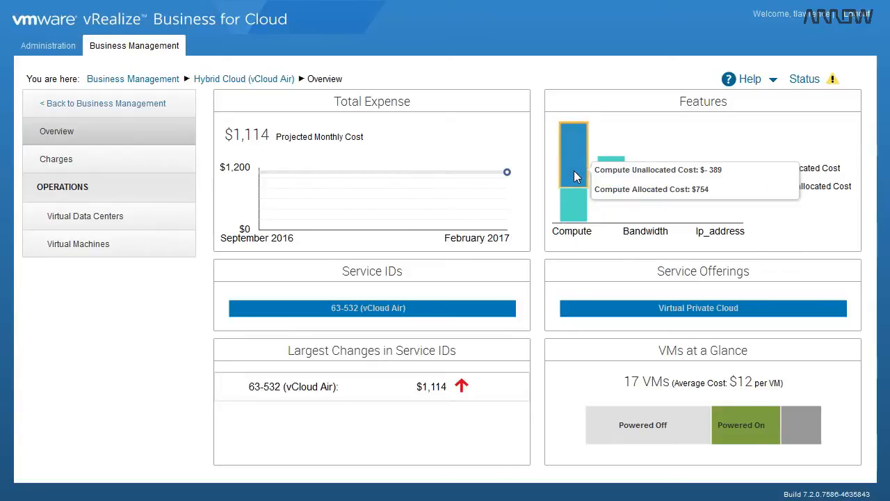
{"action": "mouse_move", "coordinate": [628, 234]}
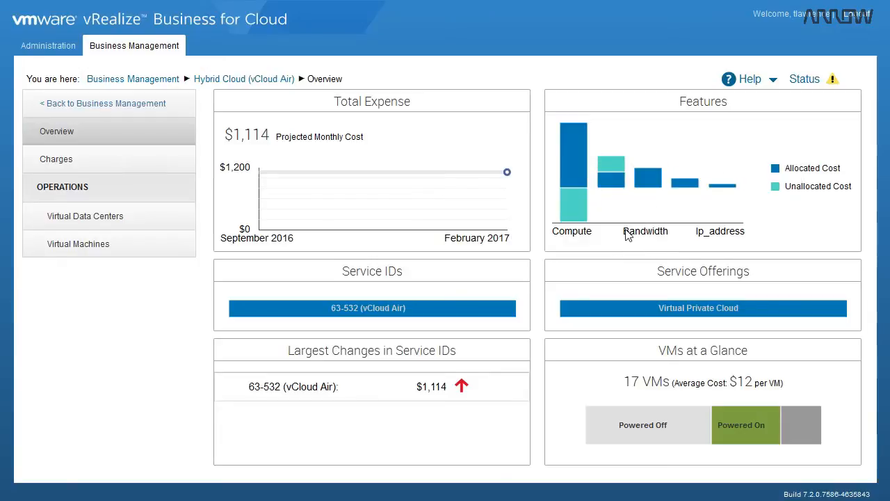
{"action": "mouse_move", "coordinate": [573, 205]}
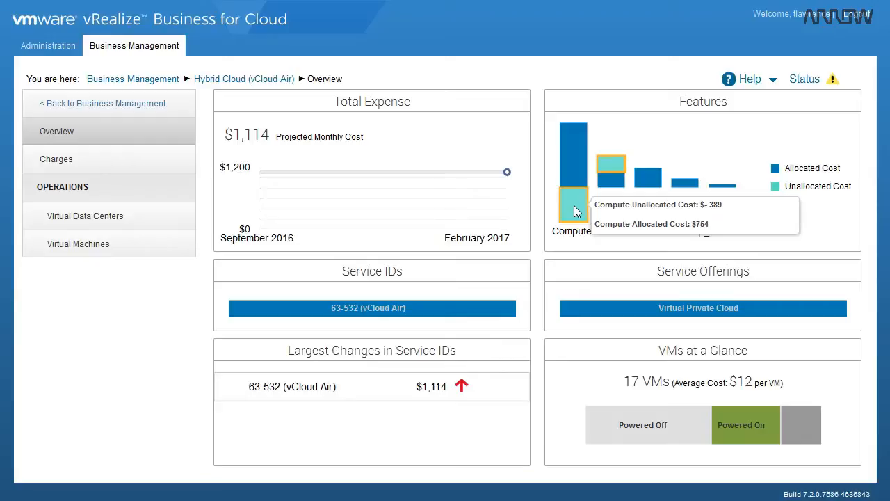
{"action": "mouse_move", "coordinate": [478, 383]}
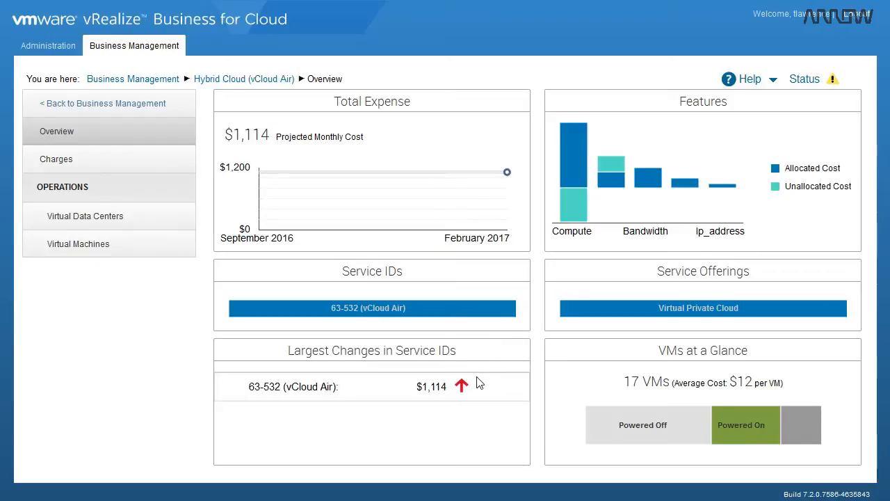
{"action": "mouse_move", "coordinate": [181, 281]}
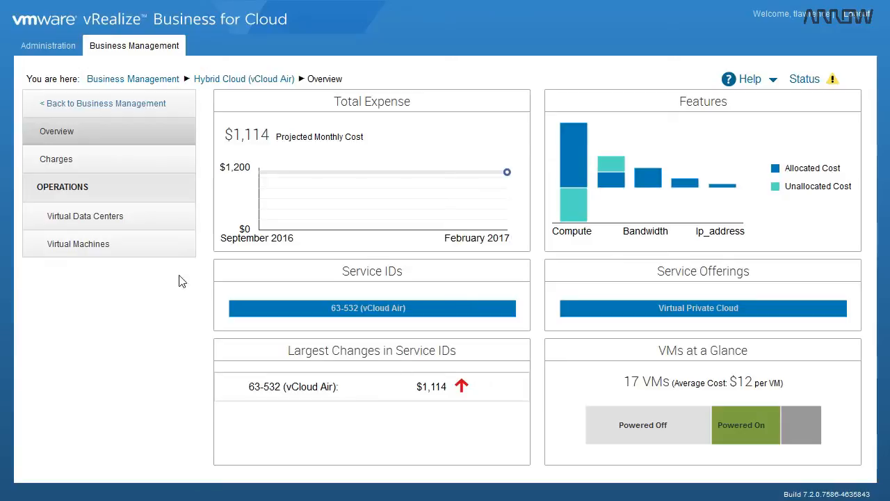
{"action": "mouse_move", "coordinate": [132, 78]}
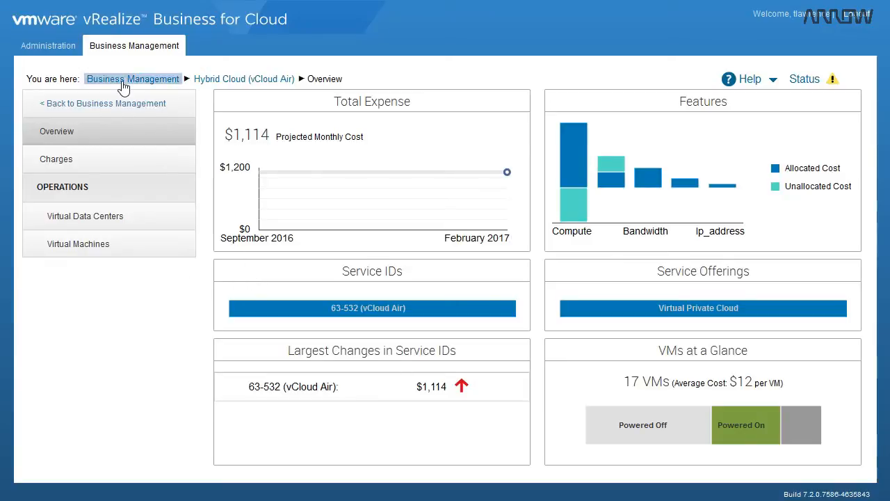
{"action": "mouse_move", "coordinate": [323, 162]}
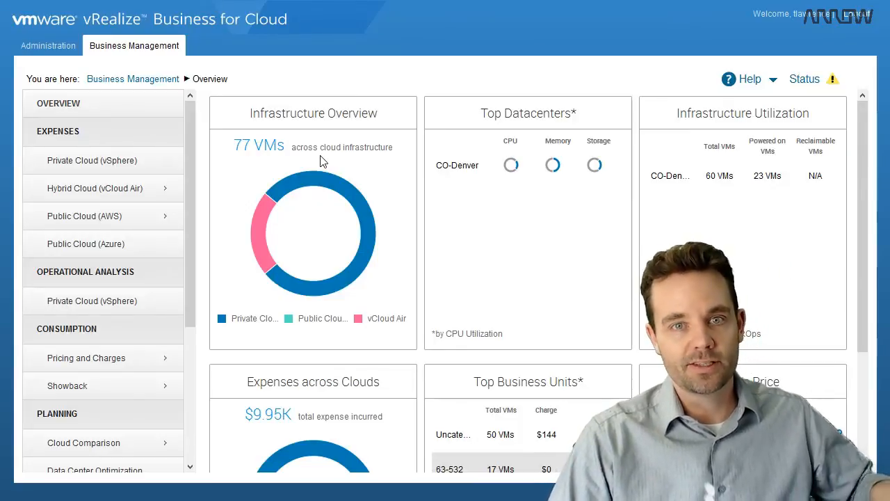
{"action": "mouse_move", "coordinate": [202, 208]}
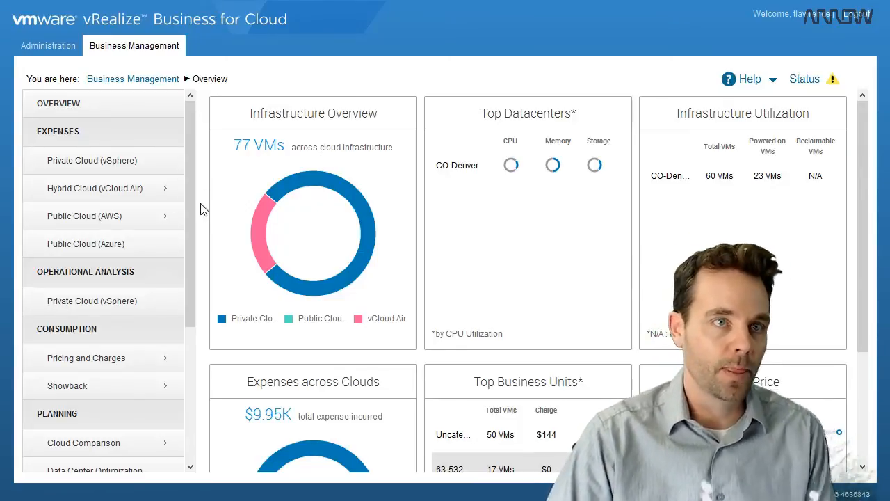
Scroll the left navigation down to the Planning and Reports sections with Cloud Comparison and Data Center Optimization
{"action": "scroll", "scroll_direction": "down", "scroll_amount": 3}
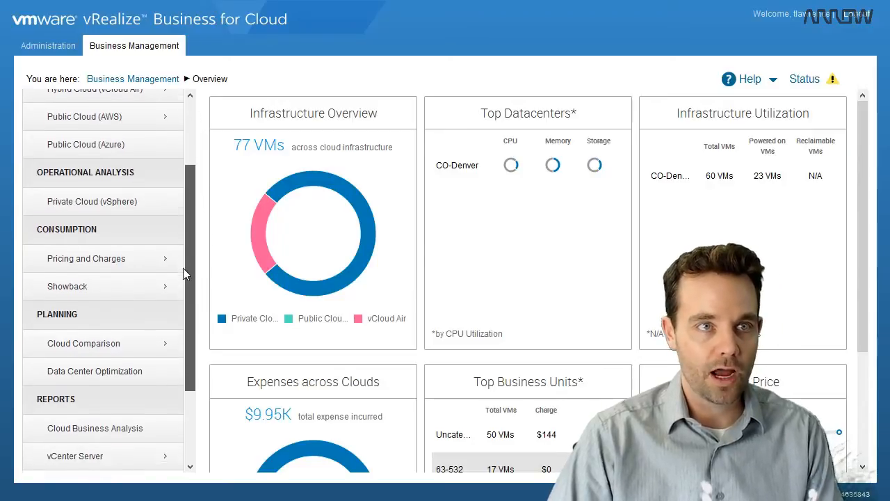
{"action": "scroll", "scroll_direction": "down", "scroll_amount": 3}
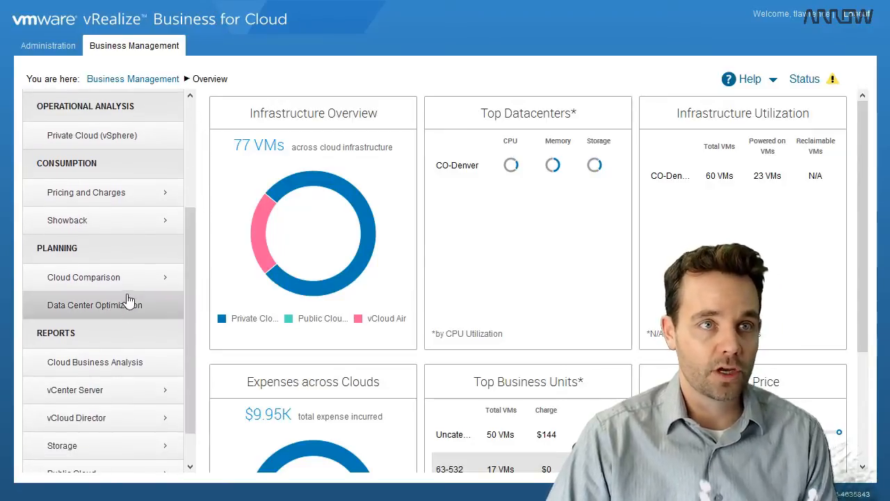
Compare new VMs across clouds (Private $729, AWS $802, vCloud Air $402) and edit My Sample Group
{"action": "left_click", "coordinate": [84, 276]}
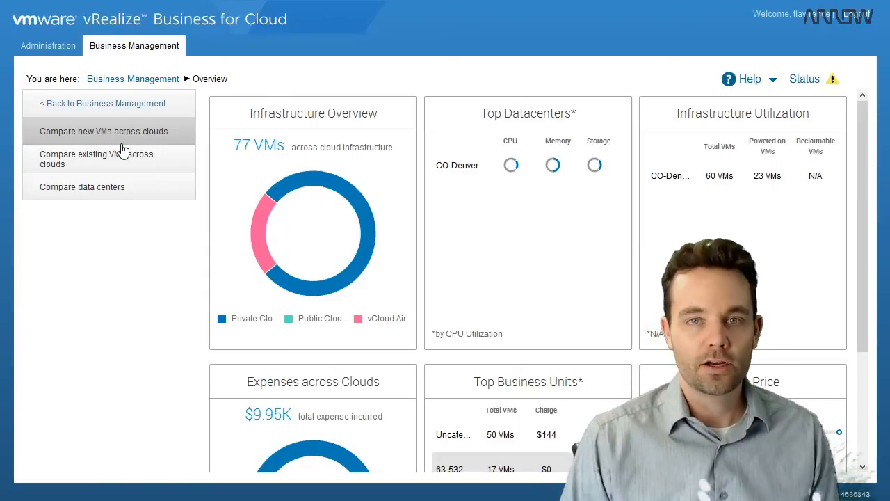
{"action": "left_click", "coordinate": [103, 131]}
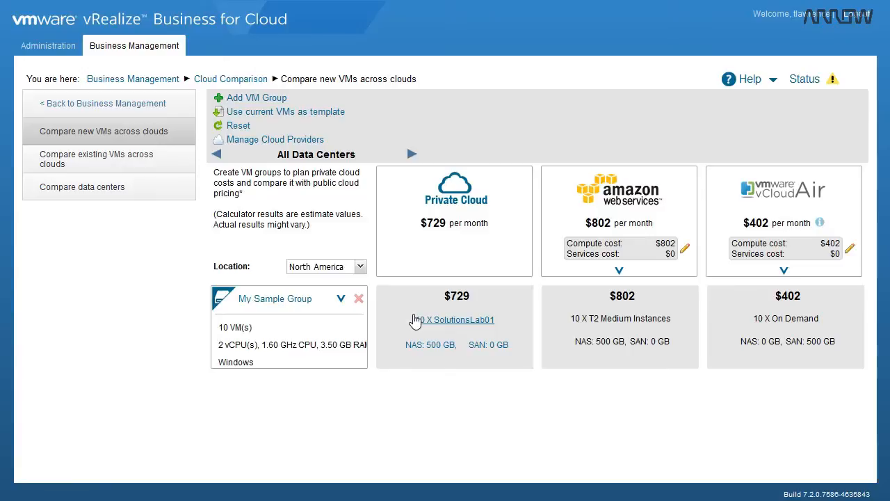
{"action": "mouse_move", "coordinate": [317, 344]}
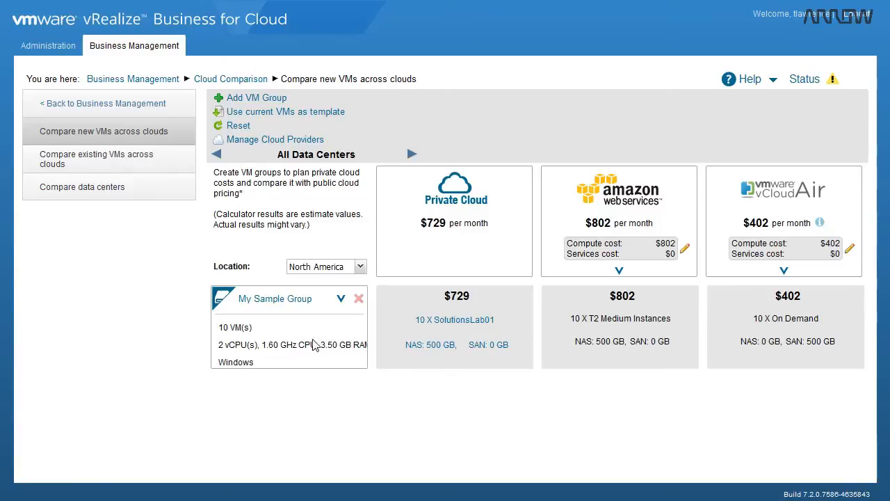
{"action": "mouse_move", "coordinate": [521, 334]}
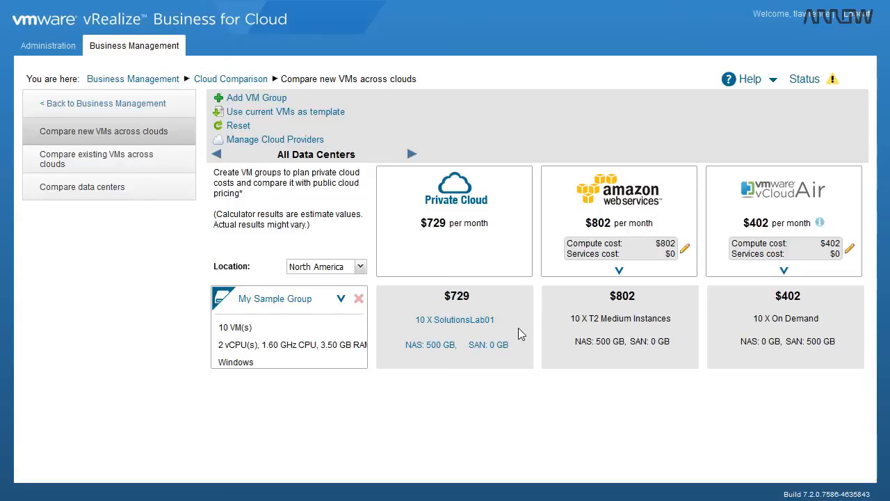
{"action": "mouse_move", "coordinate": [445, 256]}
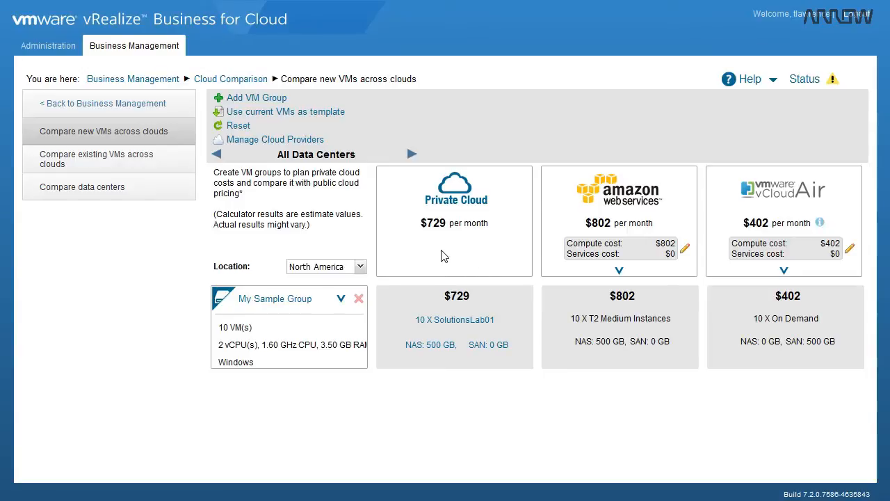
{"action": "mouse_move", "coordinate": [348, 338]}
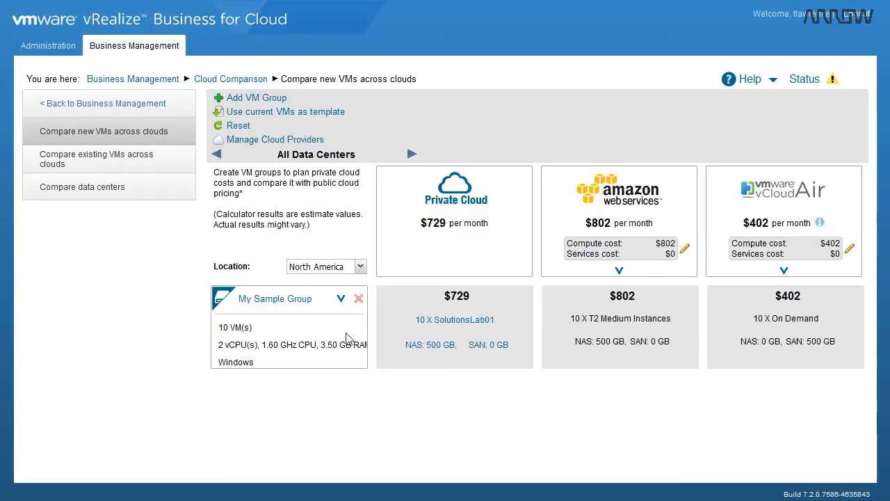
{"action": "mouse_move", "coordinate": [265, 364]}
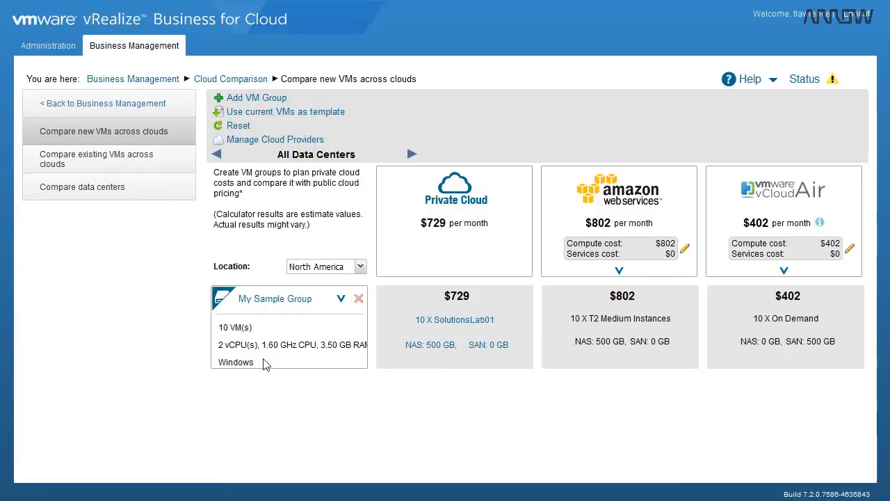
{"action": "mouse_move", "coordinate": [430, 345]}
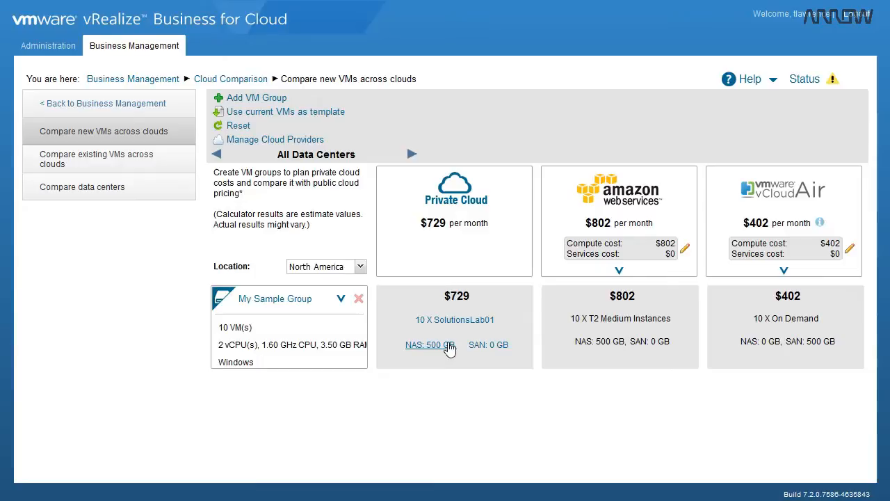
{"action": "mouse_move", "coordinate": [772, 249]}
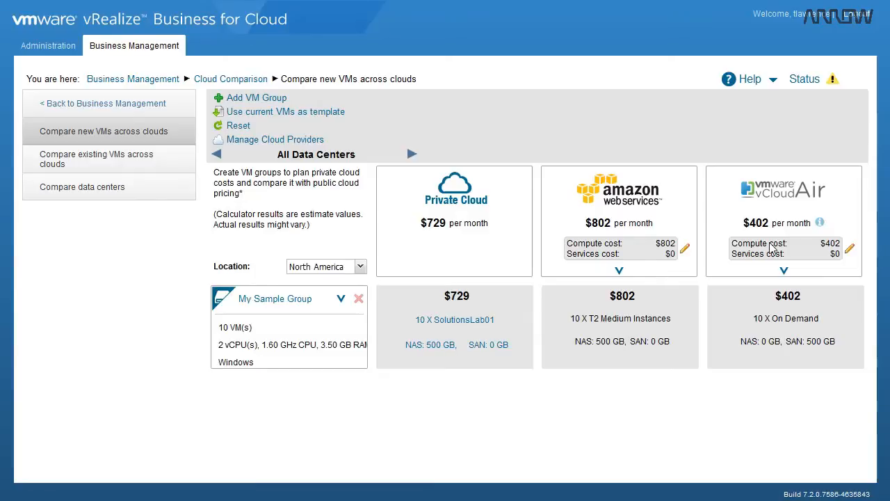
{"action": "mouse_move", "coordinate": [556, 256]}
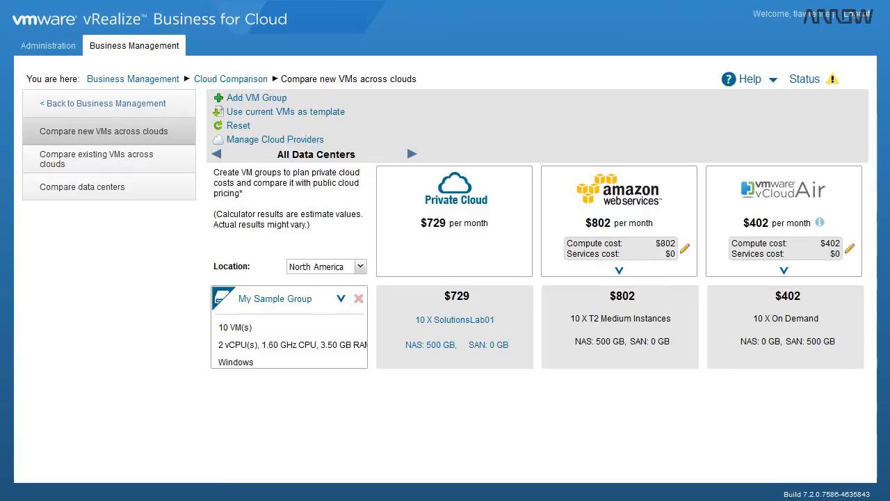
{"action": "mouse_move", "coordinate": [757, 260]}
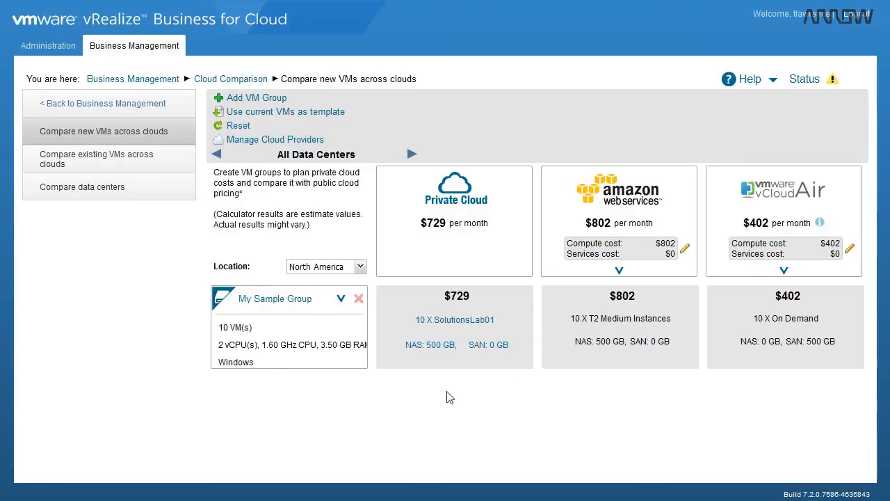
{"action": "mouse_move", "coordinate": [454, 318]}
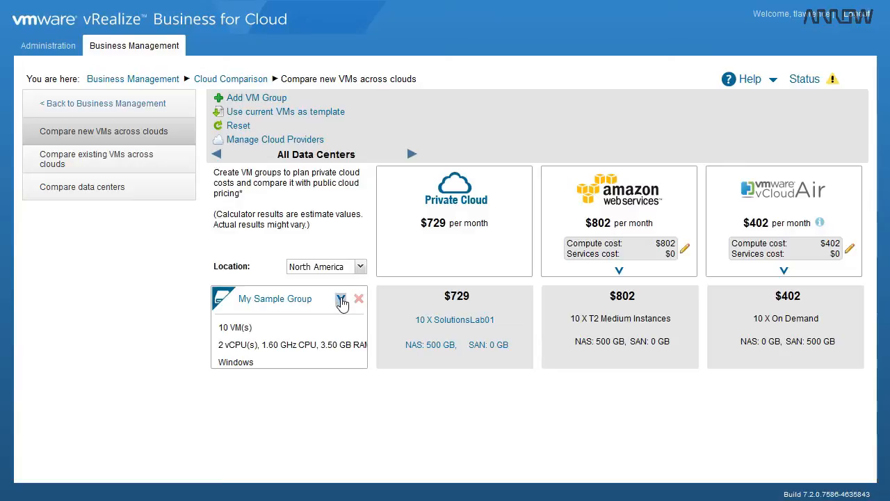
{"action": "mouse_move", "coordinate": [343, 303]}
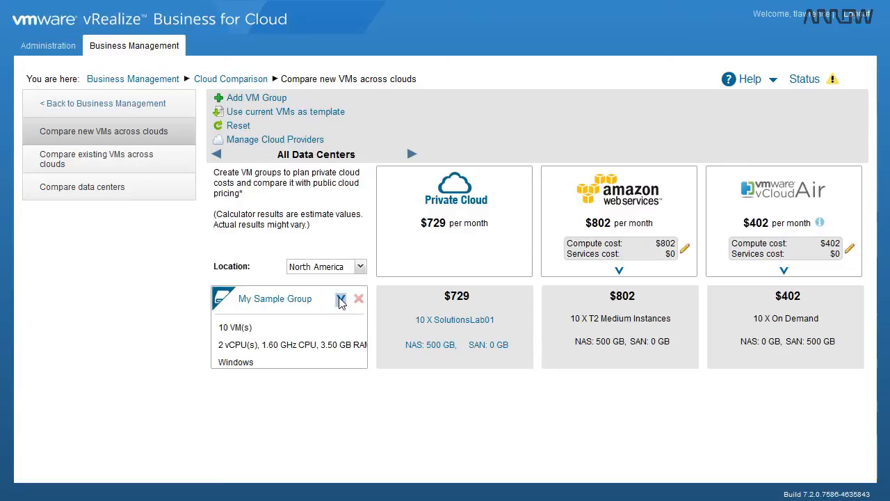
{"action": "left_click", "coordinate": [341, 297]}
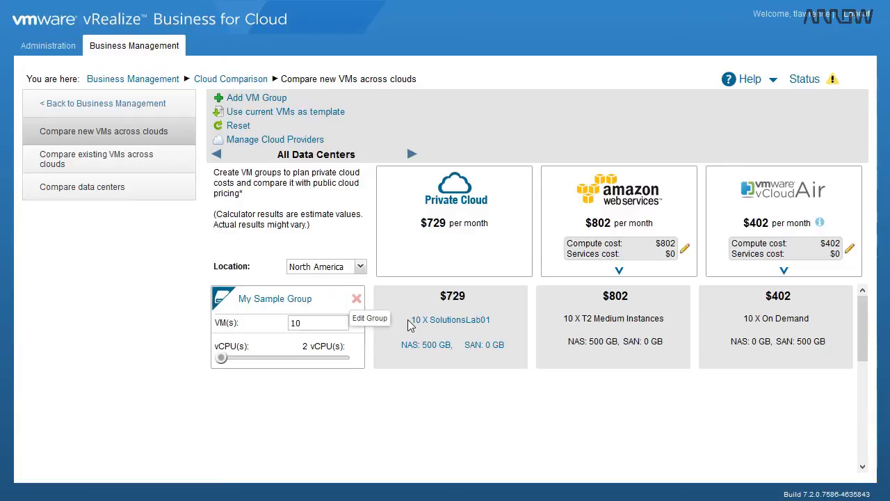
Review My Sample Group's per-VM costs: Private Cloud $67.90, AWS $75.18, vCloud Air $37.21
{"action": "scroll", "scroll_direction": "down", "scroll_amount": 3}
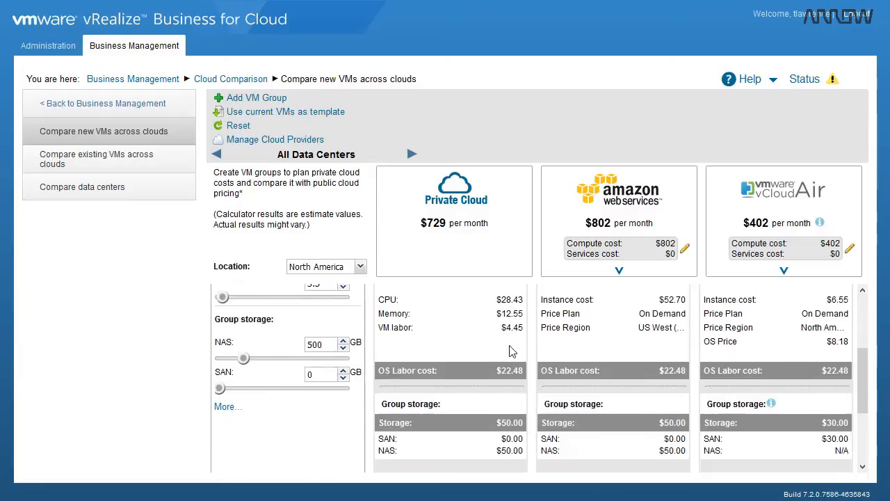
{"action": "scroll", "scroll_direction": "up", "scroll_amount": 3}
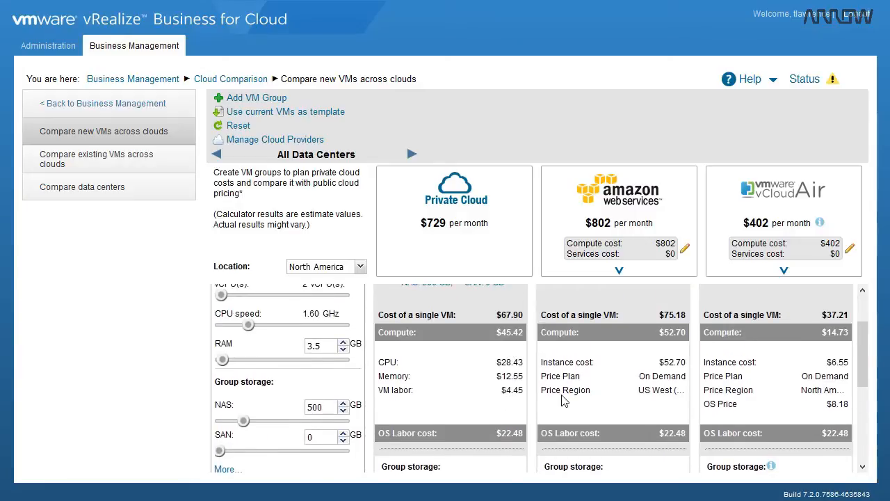
{"action": "mouse_move", "coordinate": [431, 373]}
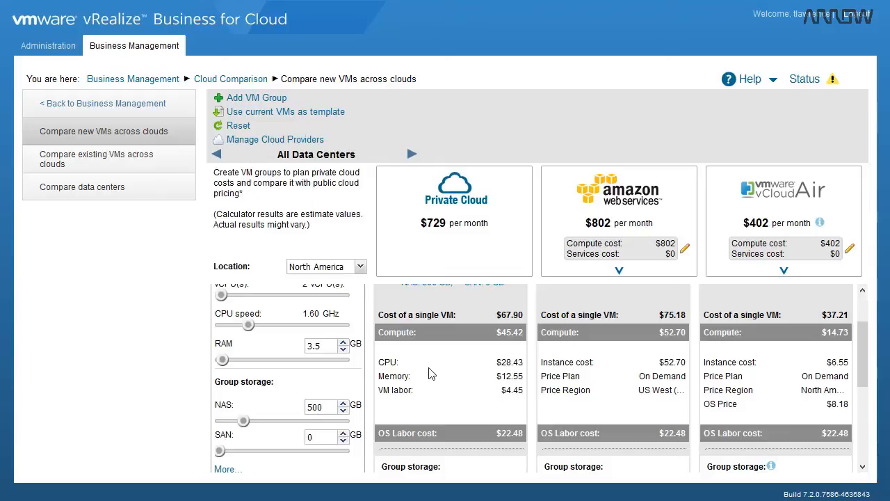
{"action": "mouse_move", "coordinate": [476, 381]}
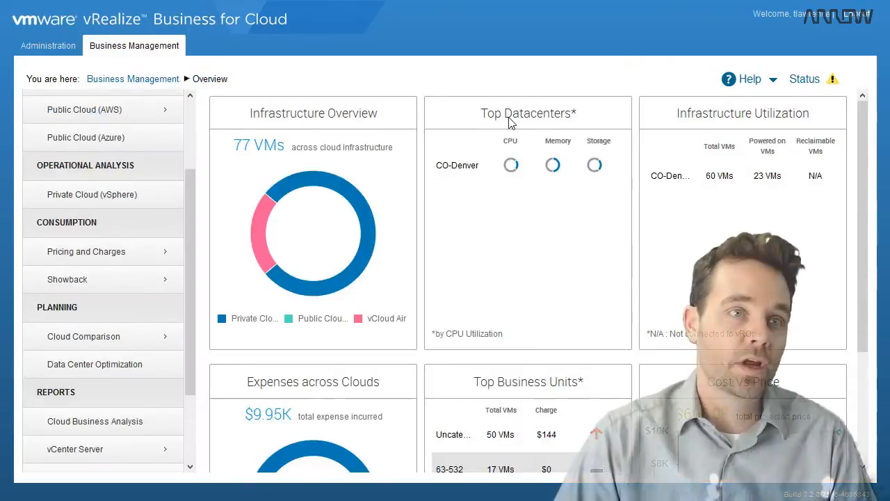
Navigate to Reports > Cloud Business Analysis to view the report page with PDF download
{"action": "scroll", "scroll_direction": "down", "scroll_amount": 3}
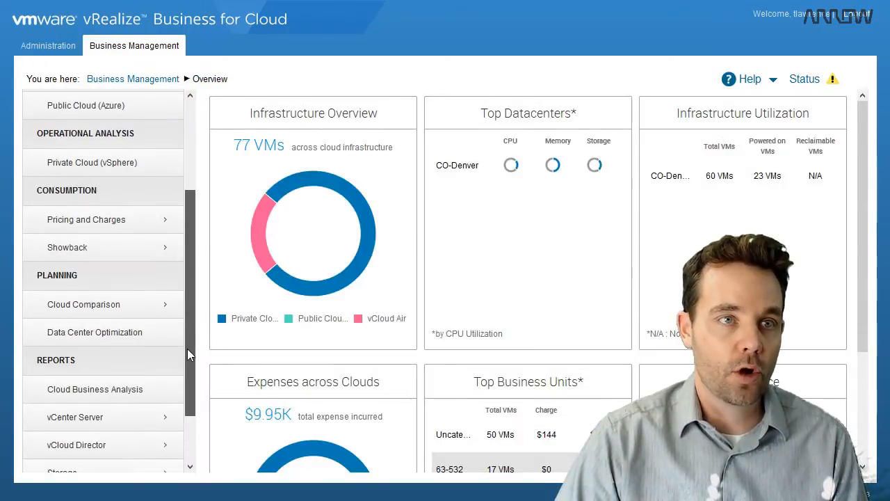
{"action": "scroll", "scroll_direction": "down", "scroll_amount": 3}
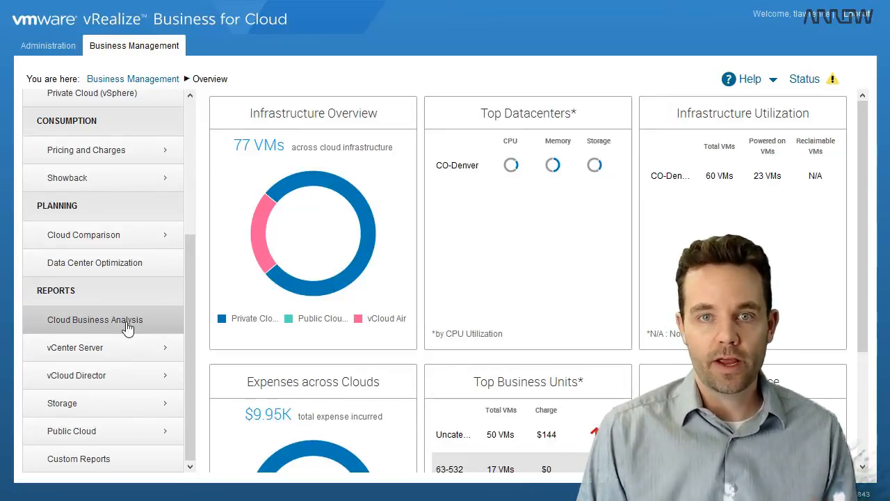
{"action": "left_click", "coordinate": [95, 319]}
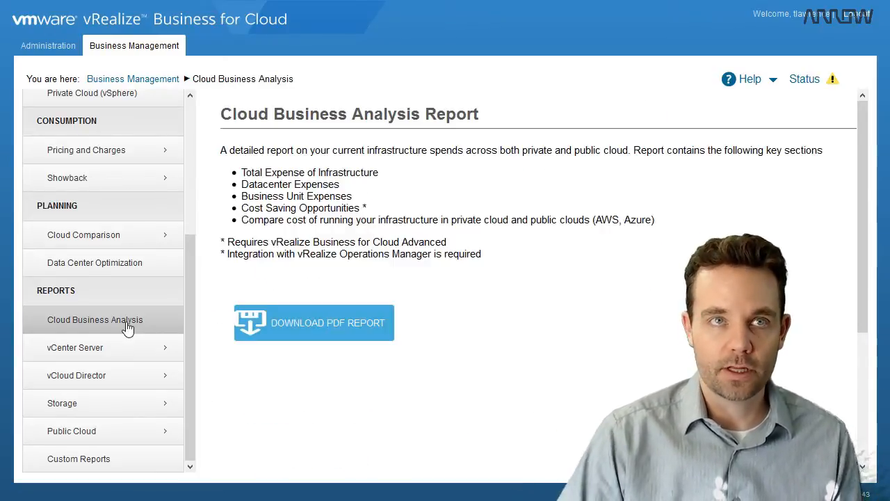